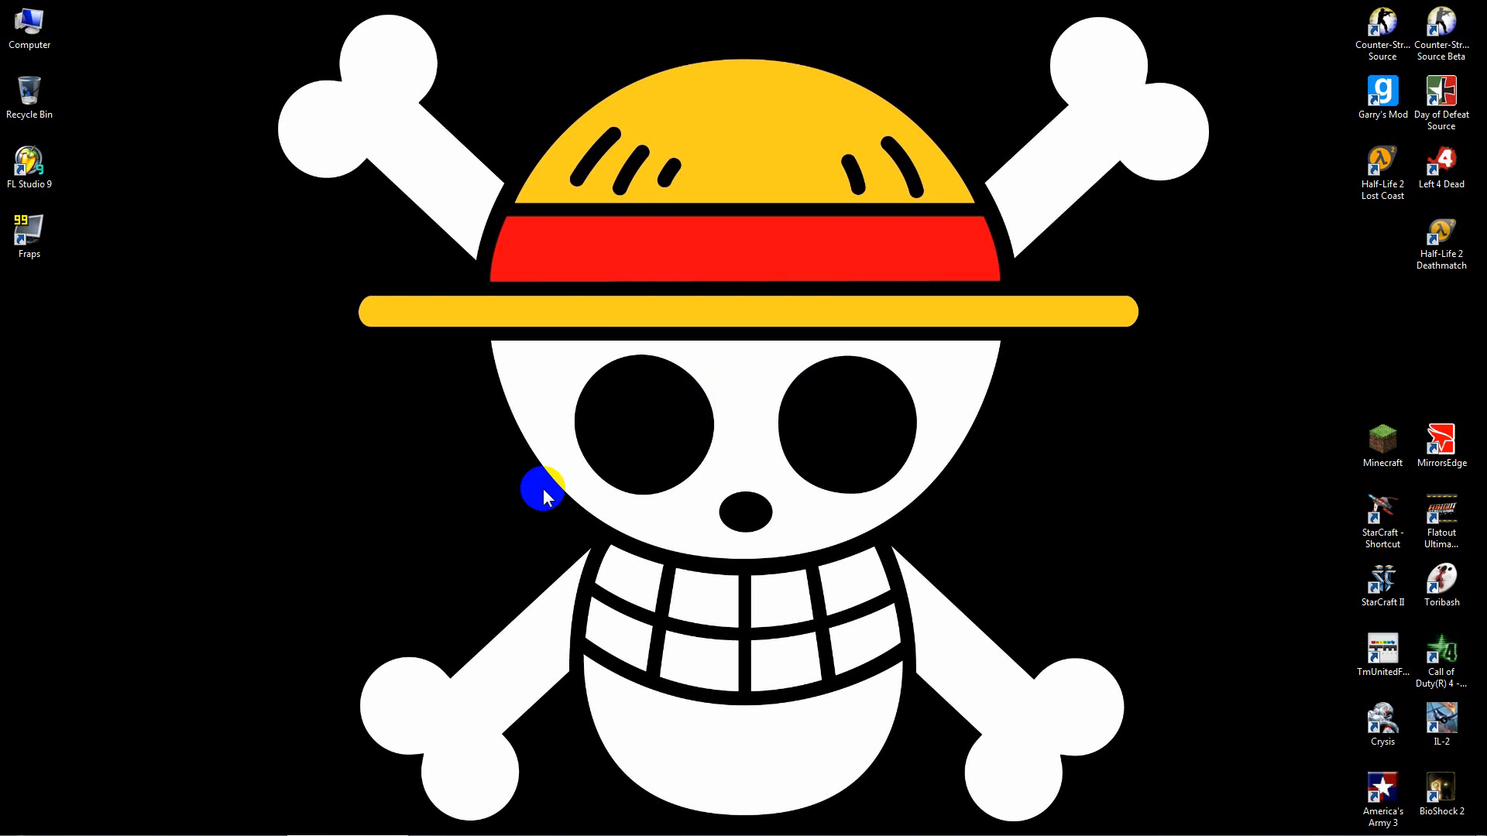
mouse_move(1005, 678)
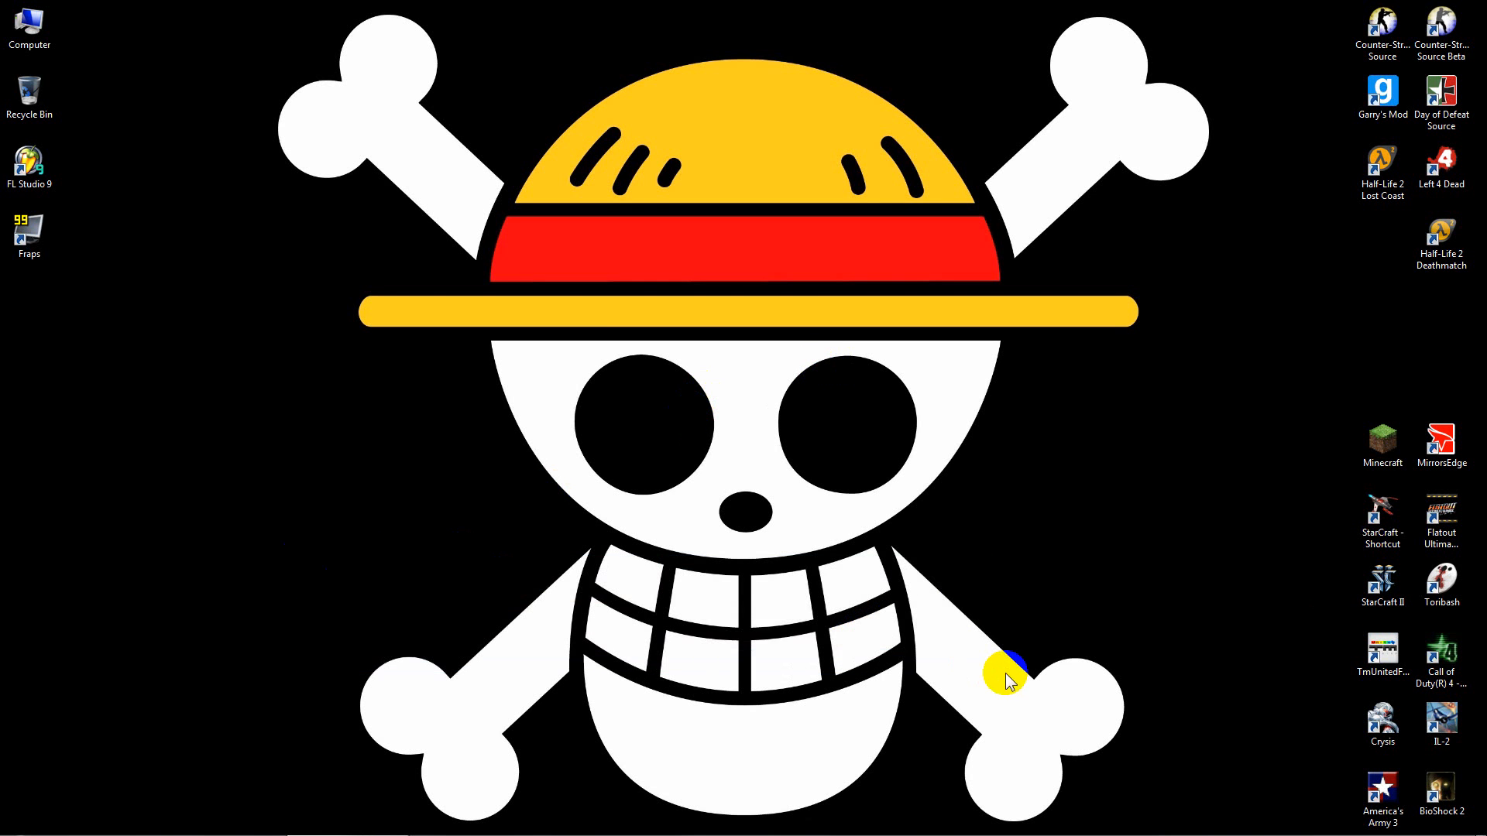
mouse_move(711, 607)
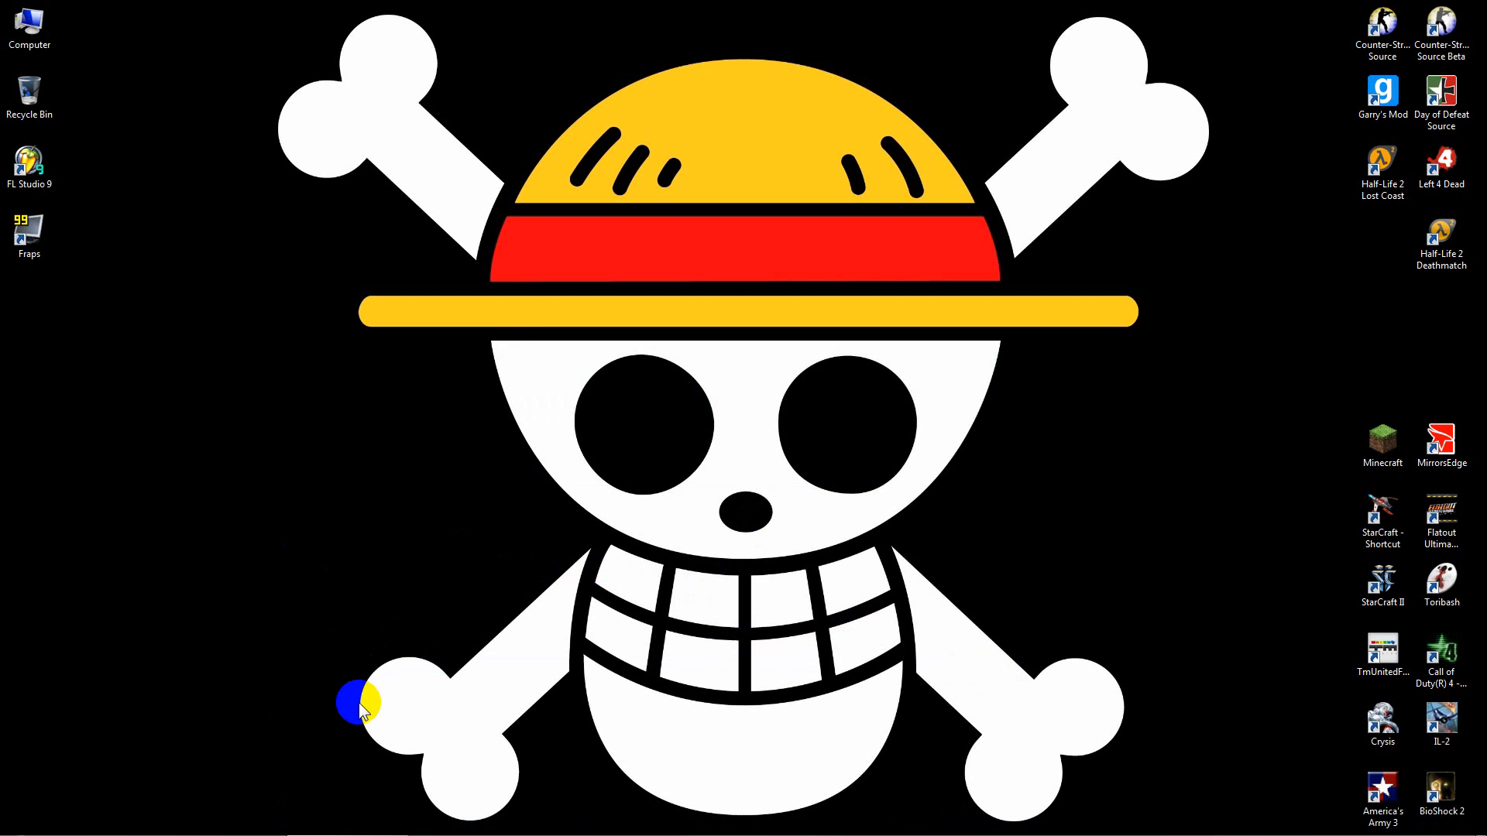
mouse_move(545, 820)
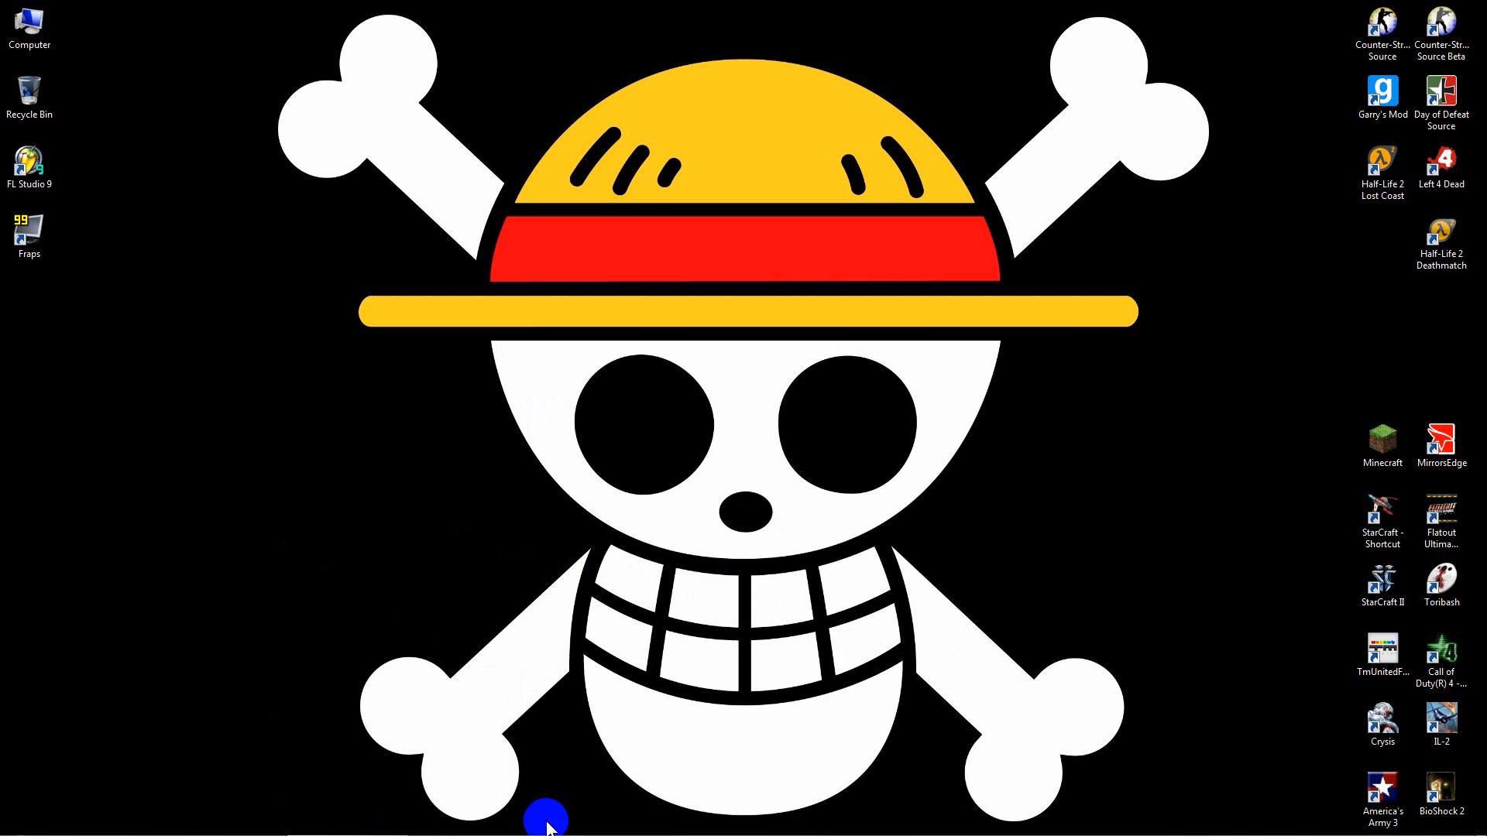
mouse_move(378, 599)
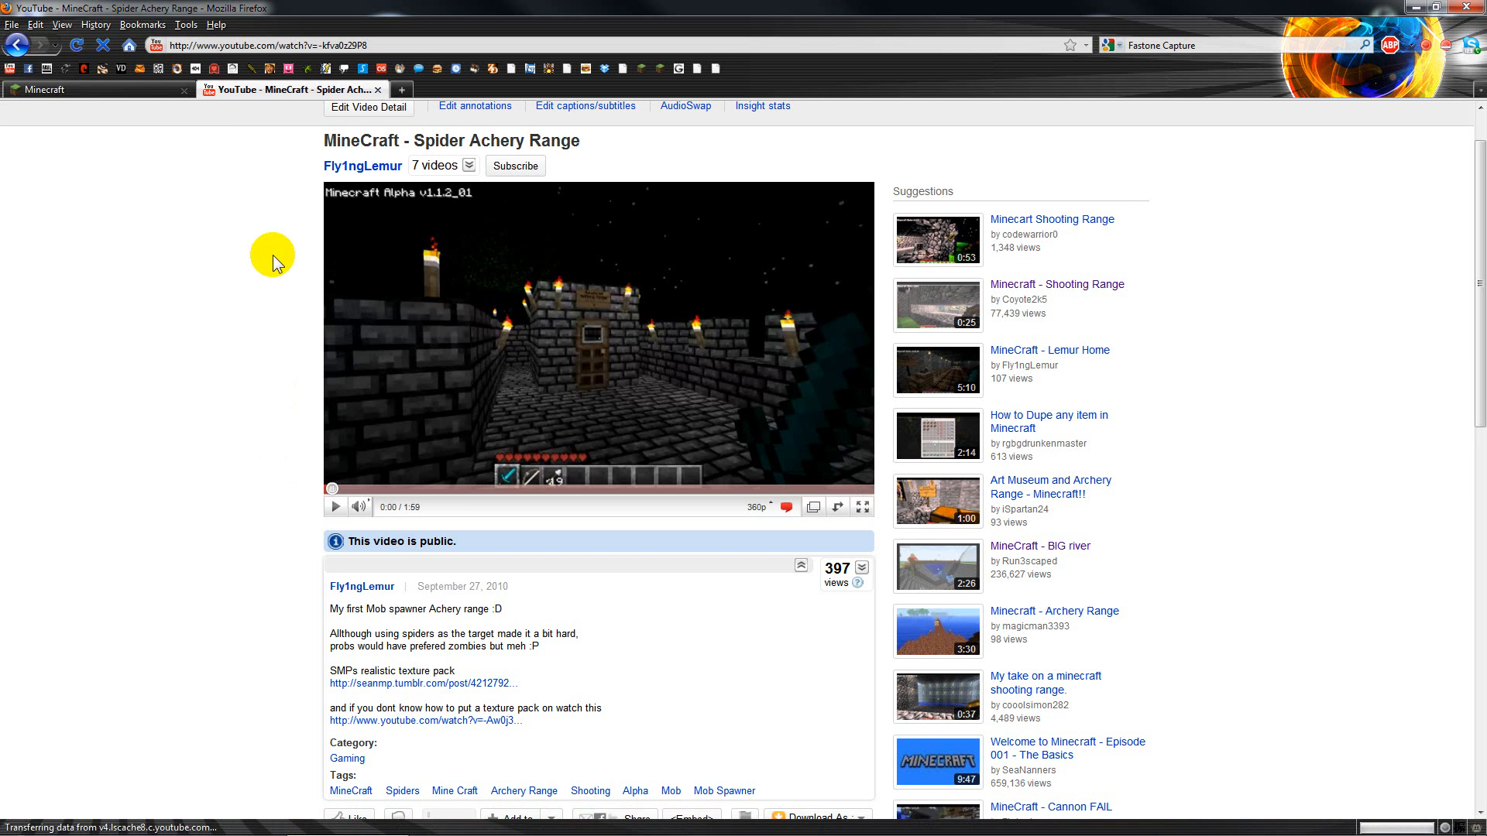
mouse_move(209, 306)
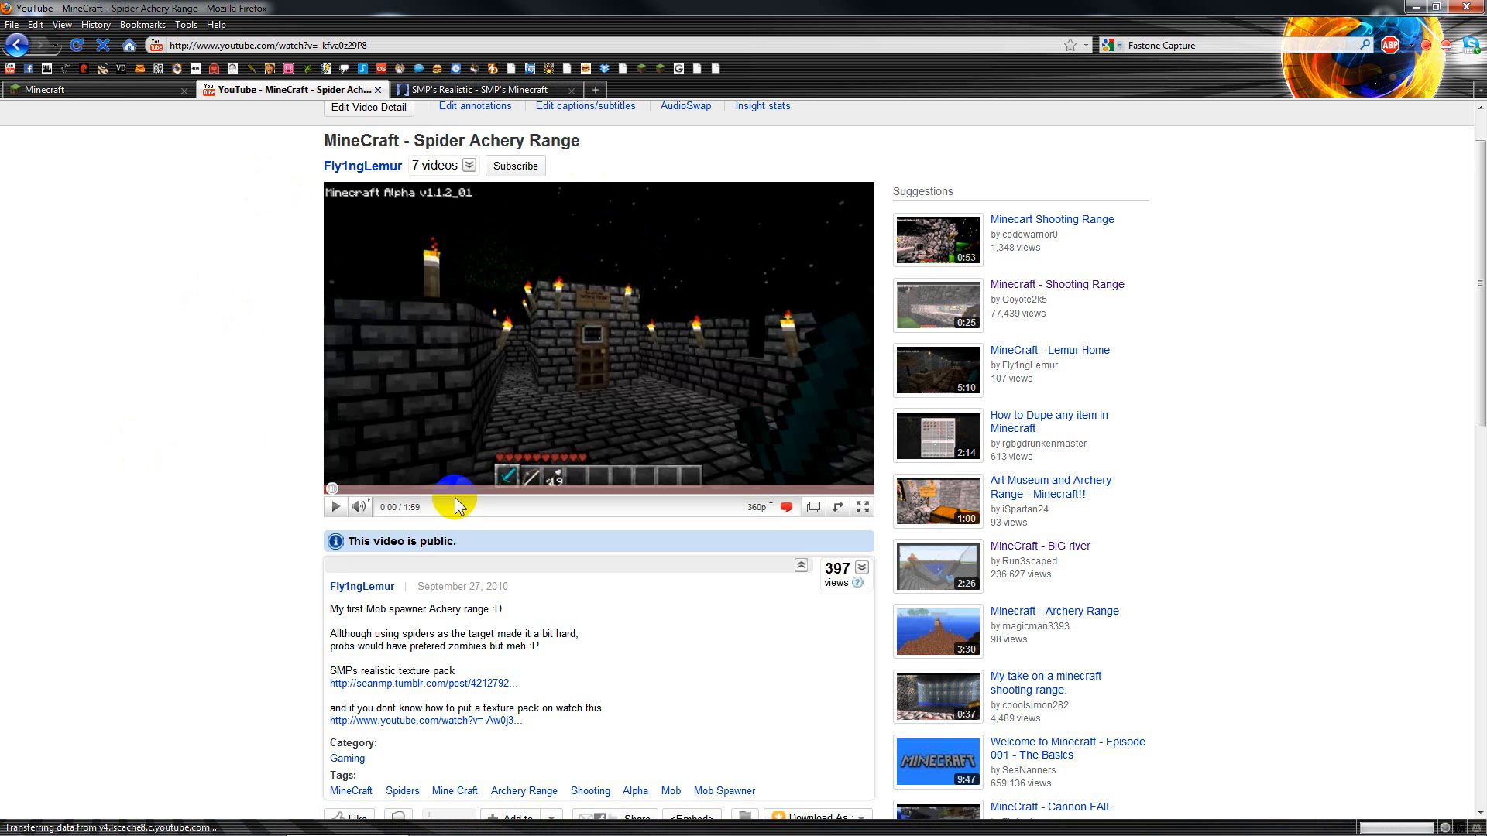
mouse_move(409, 693)
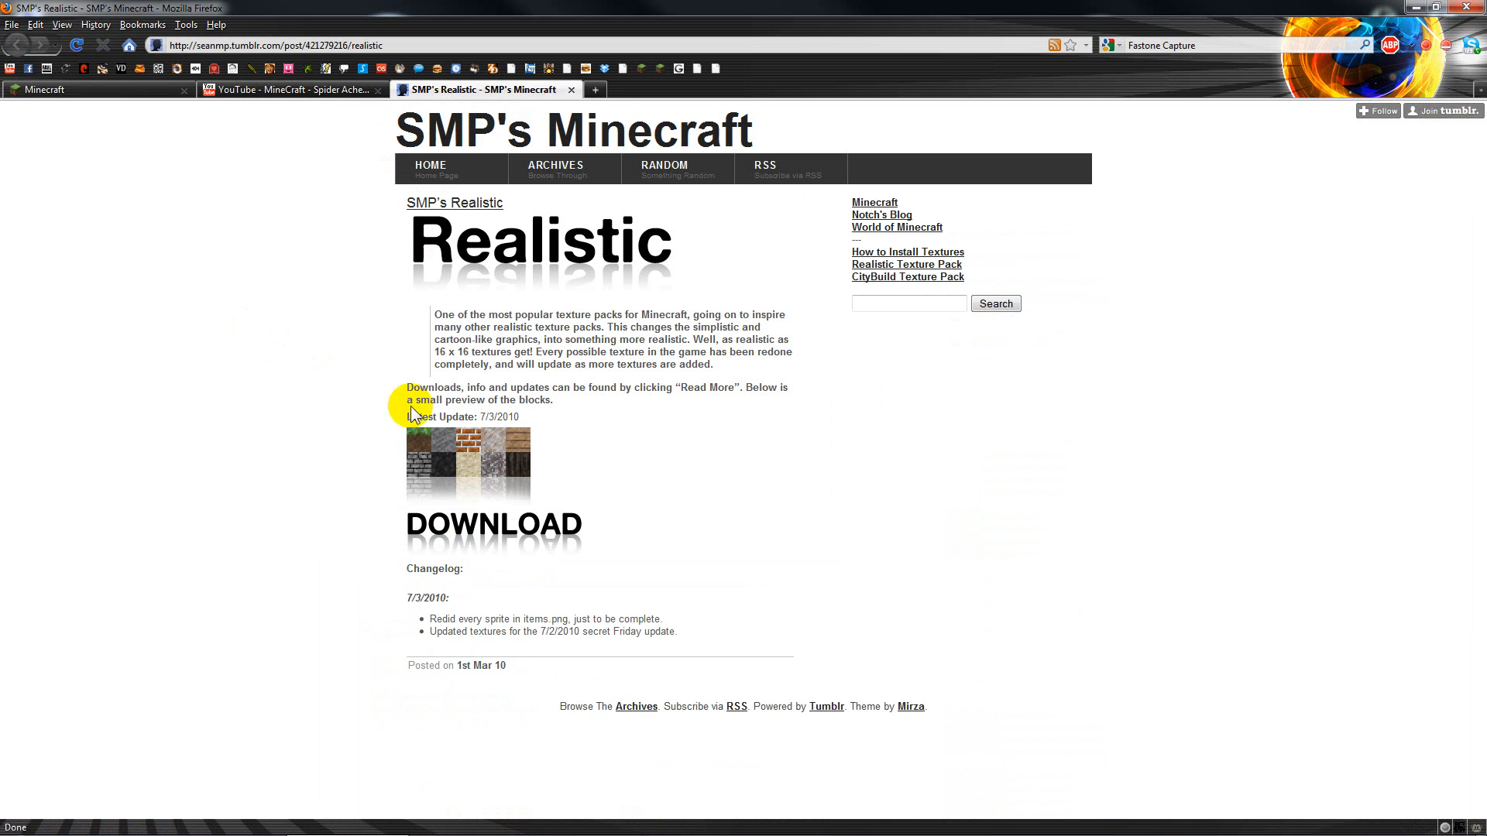
mouse_move(491, 528)
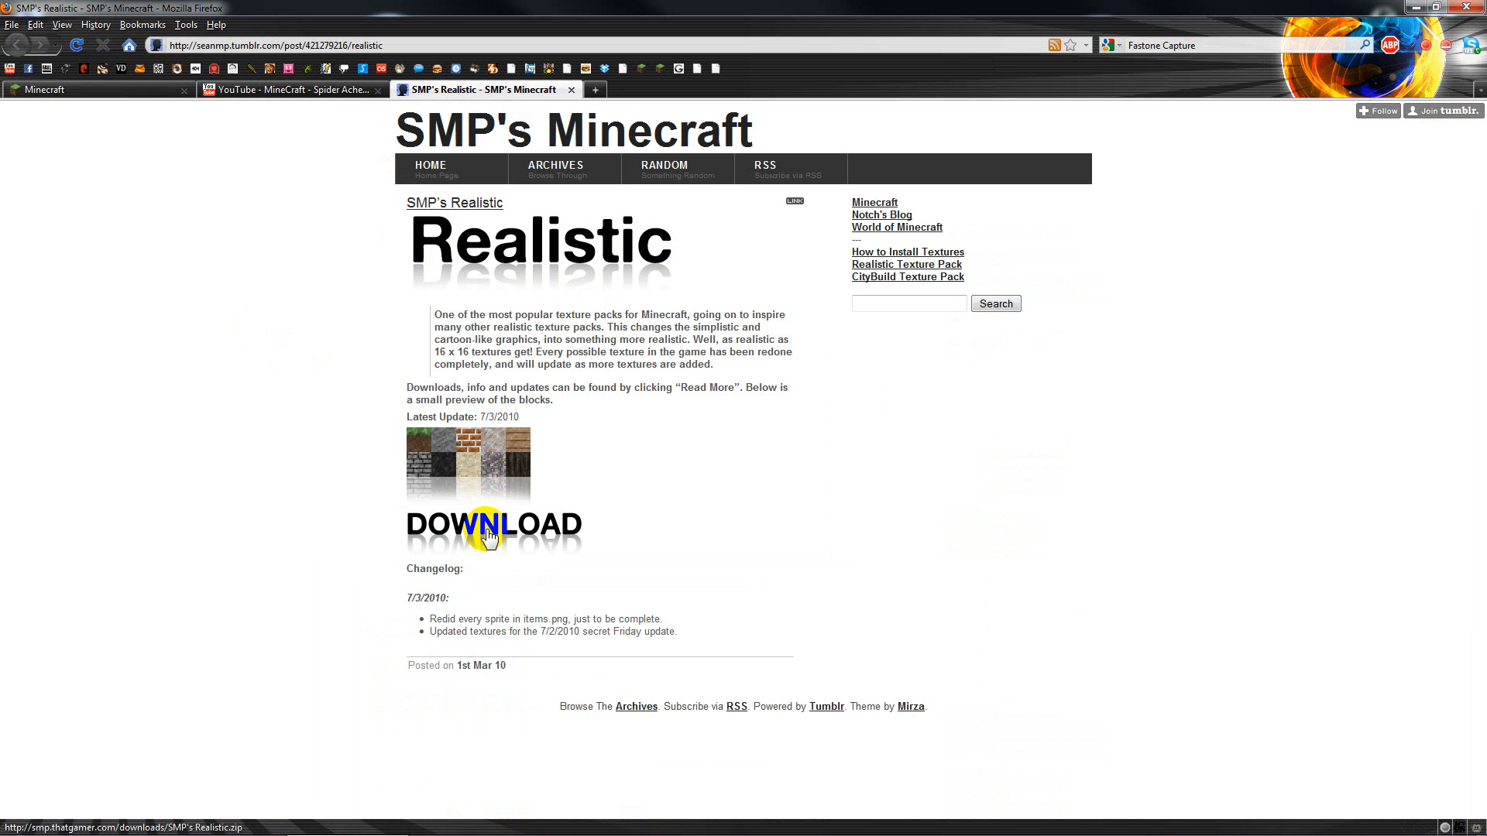
Start downloading the SMP's Realistic texture pack from its page.
click(488, 536)
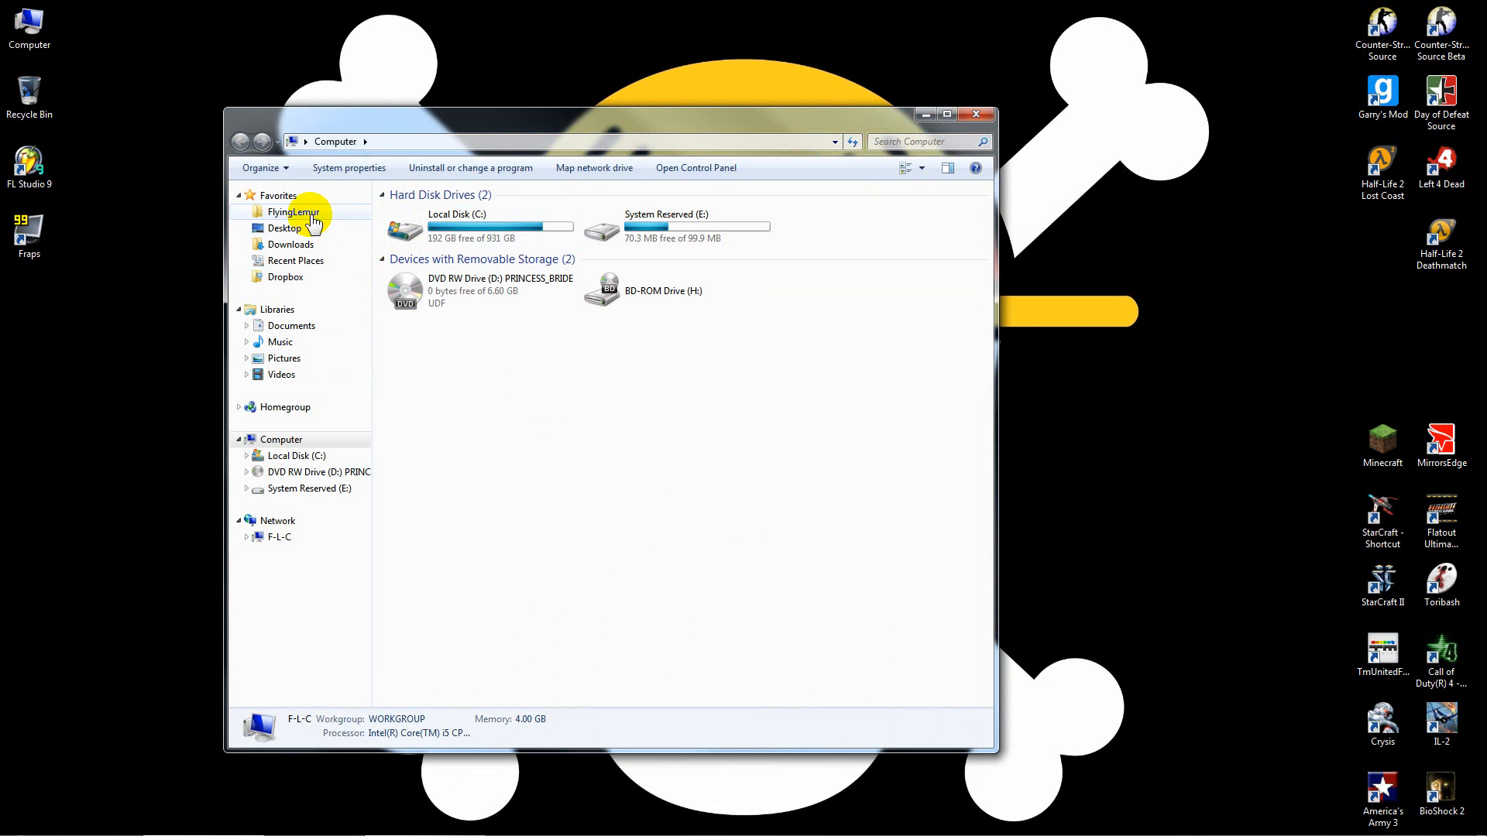
Locate SMP's Realistic.zip in Documents > My Games > Minecraft > WoM > skin and bring up a second Computer window.
click(291, 326)
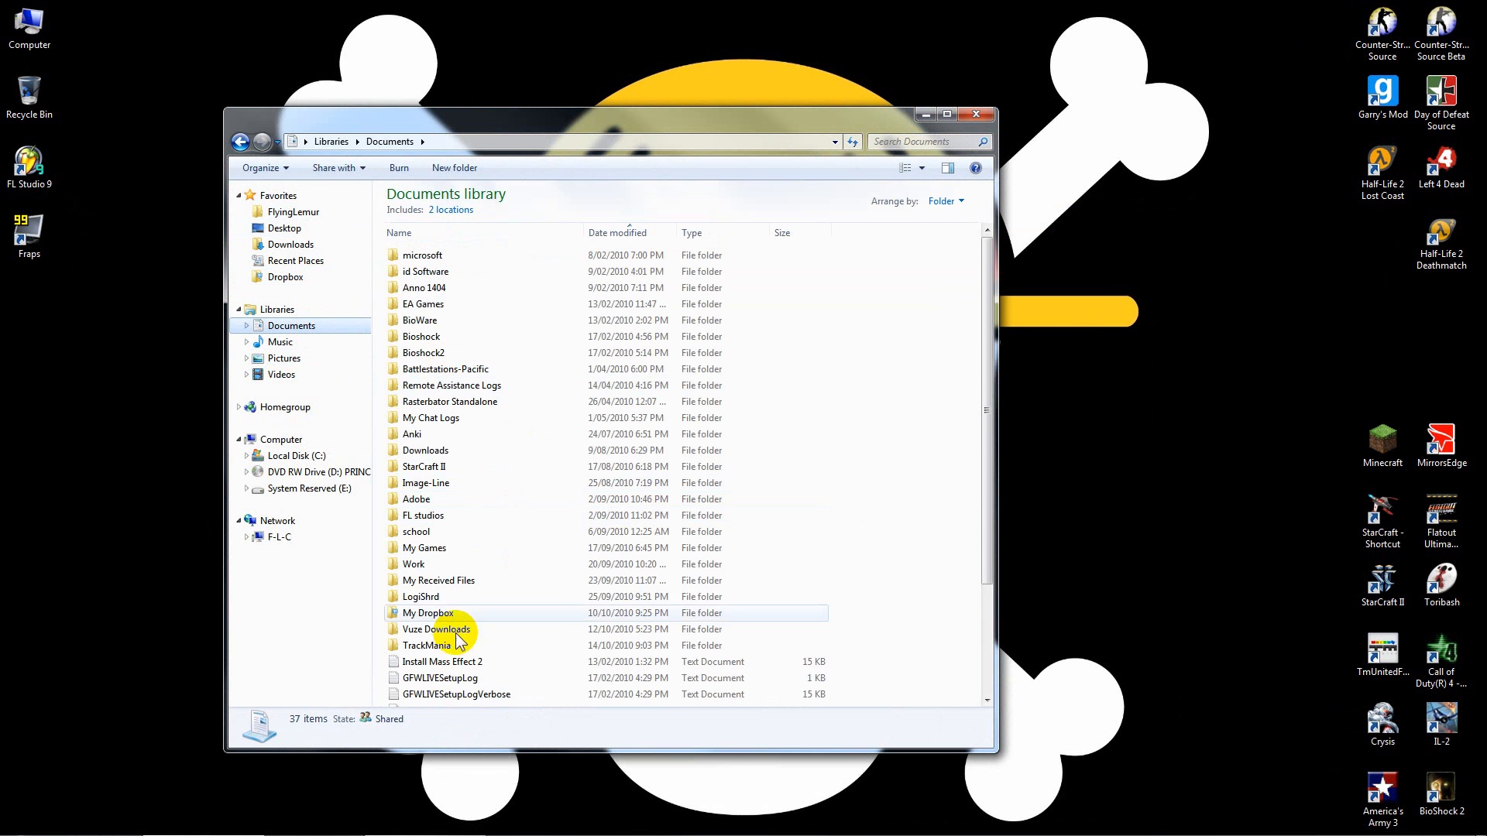
double_click(424, 546)
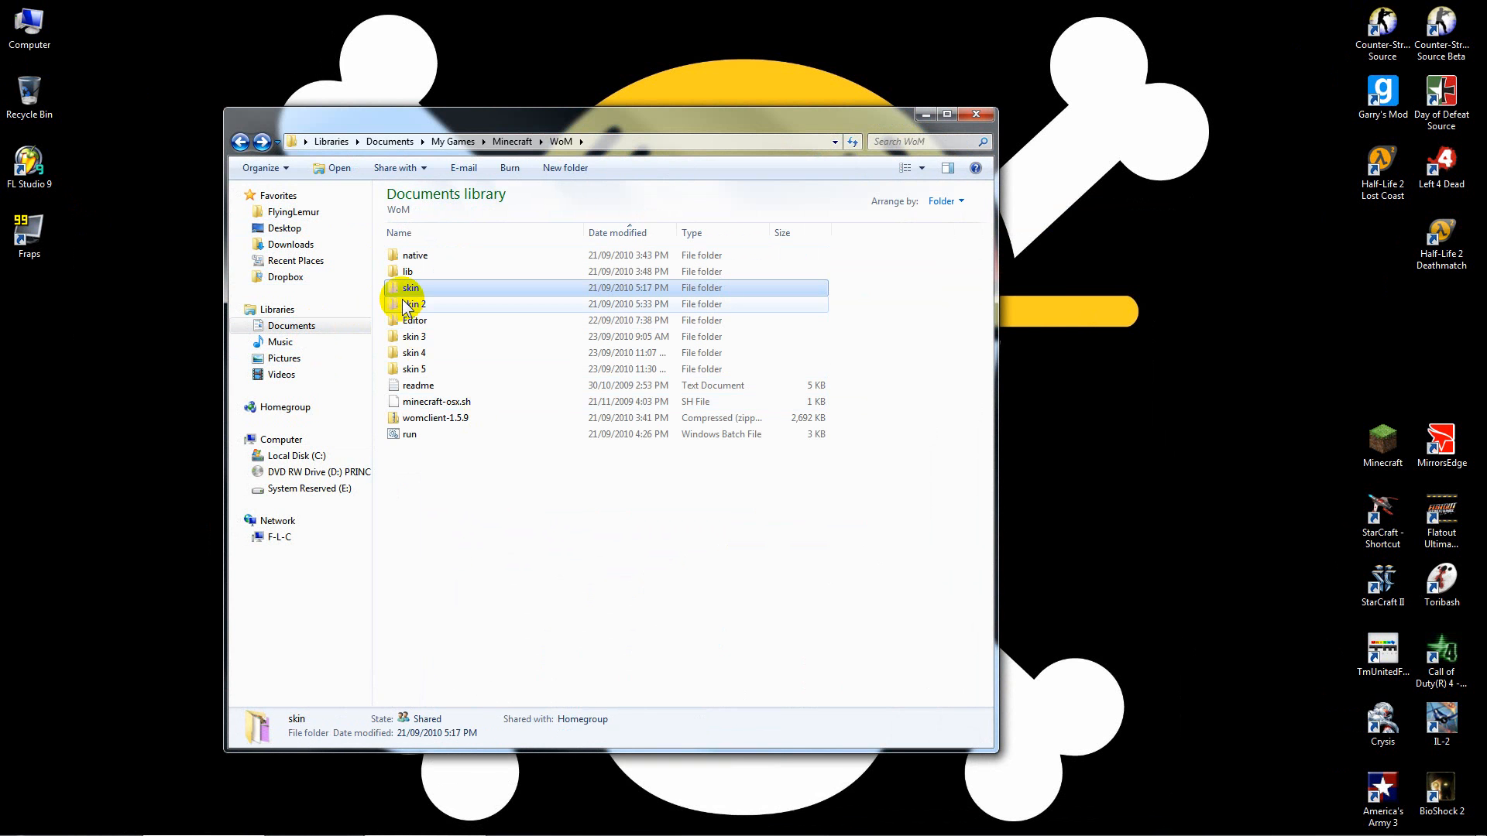
double_click(409, 288)
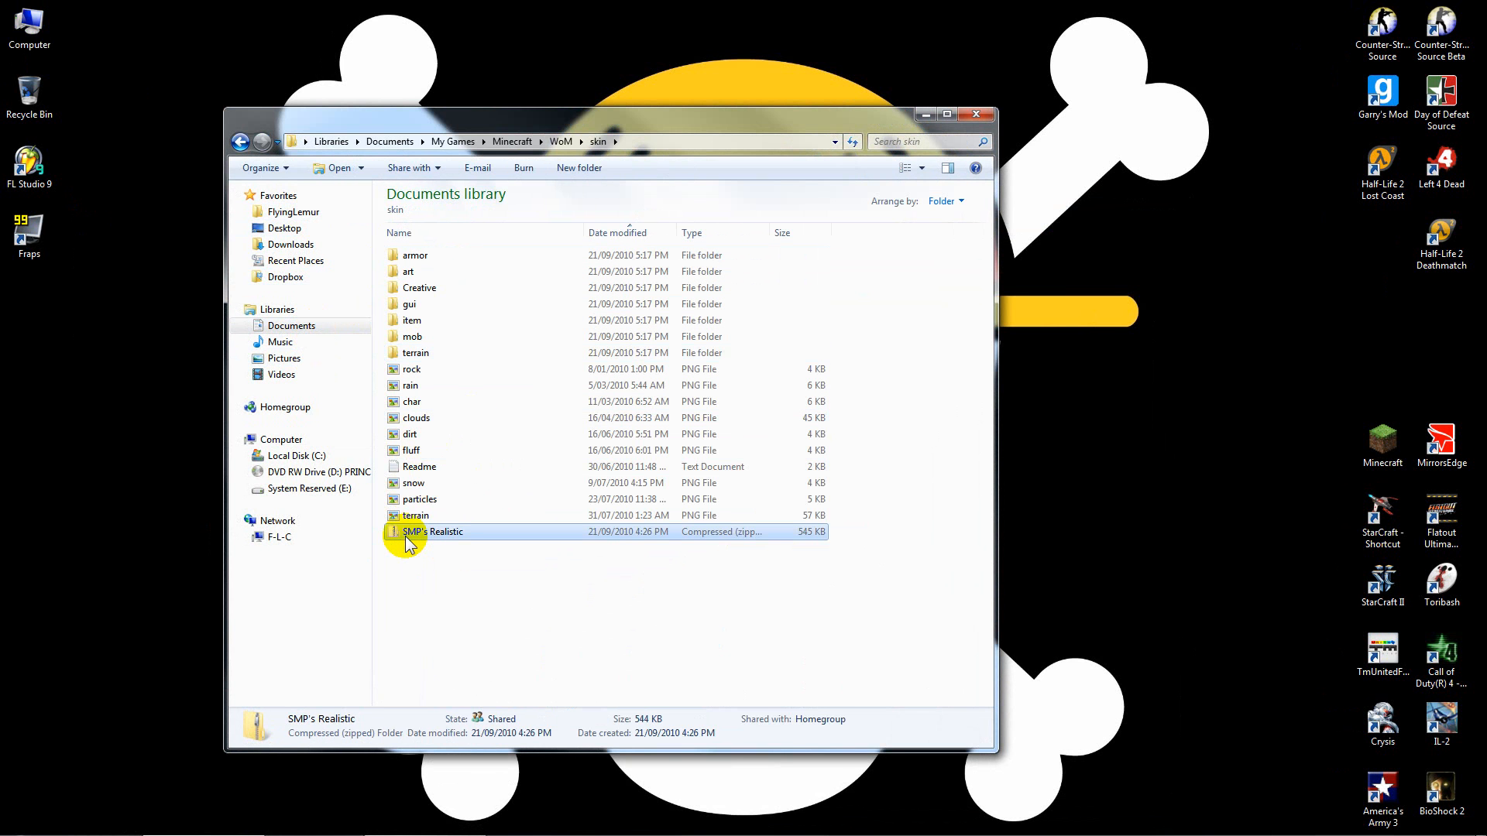
mouse_move(477, 581)
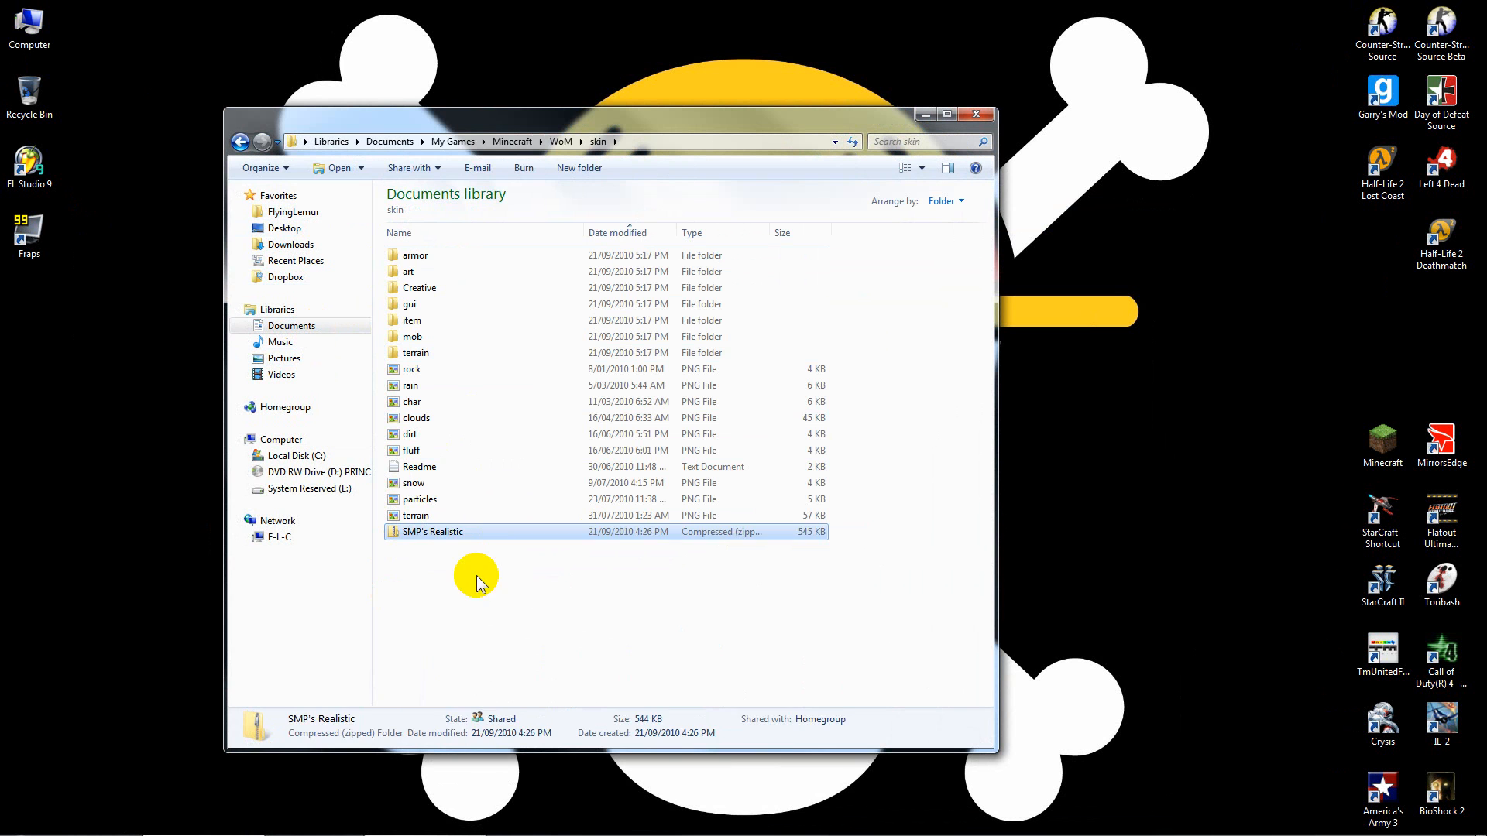
right_click(432, 532)
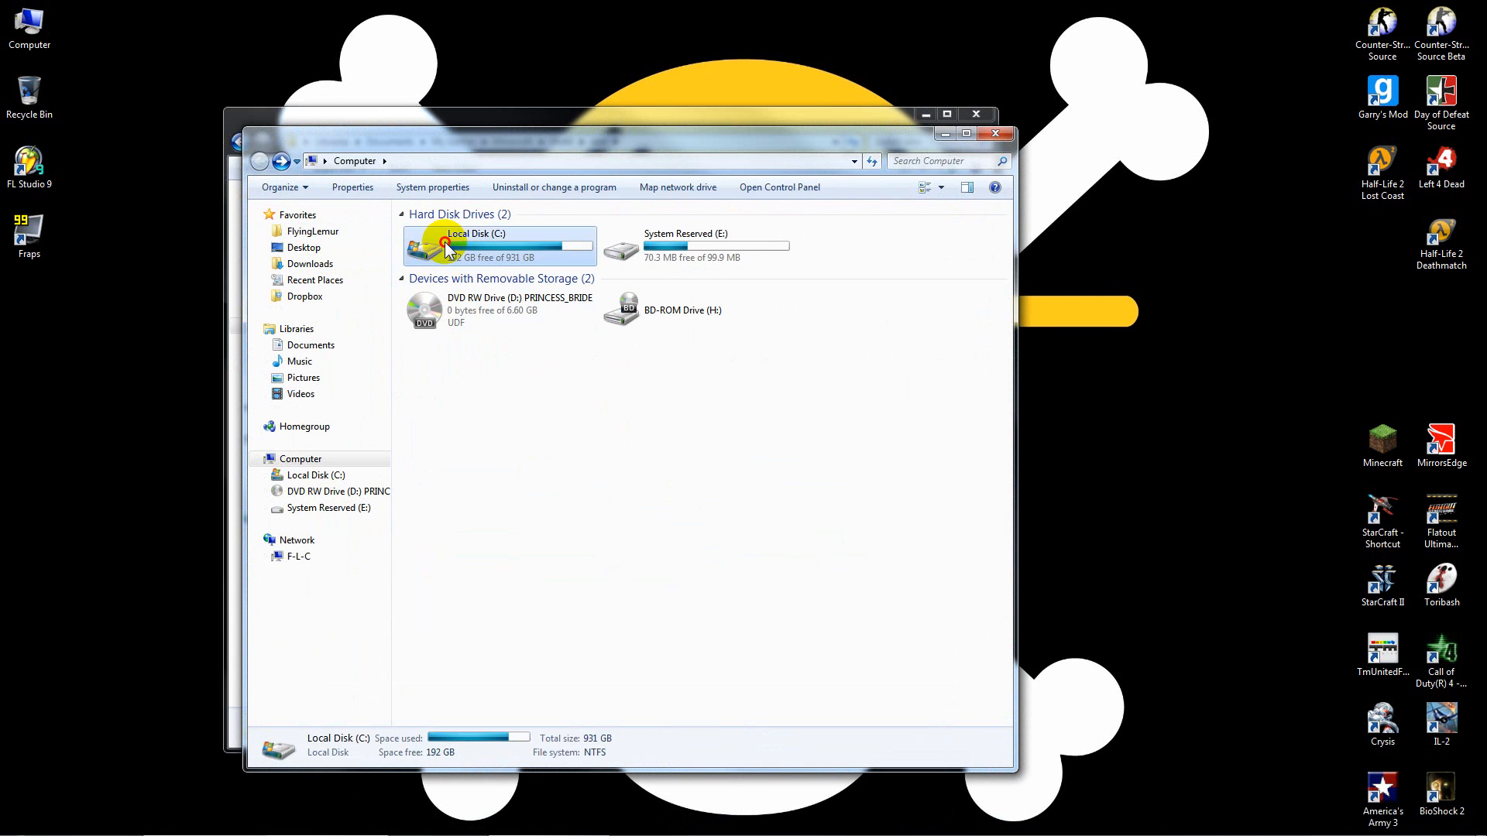
Navigate Local Disk (C:) > Users into the user's own profile folder.
double_click(474, 245)
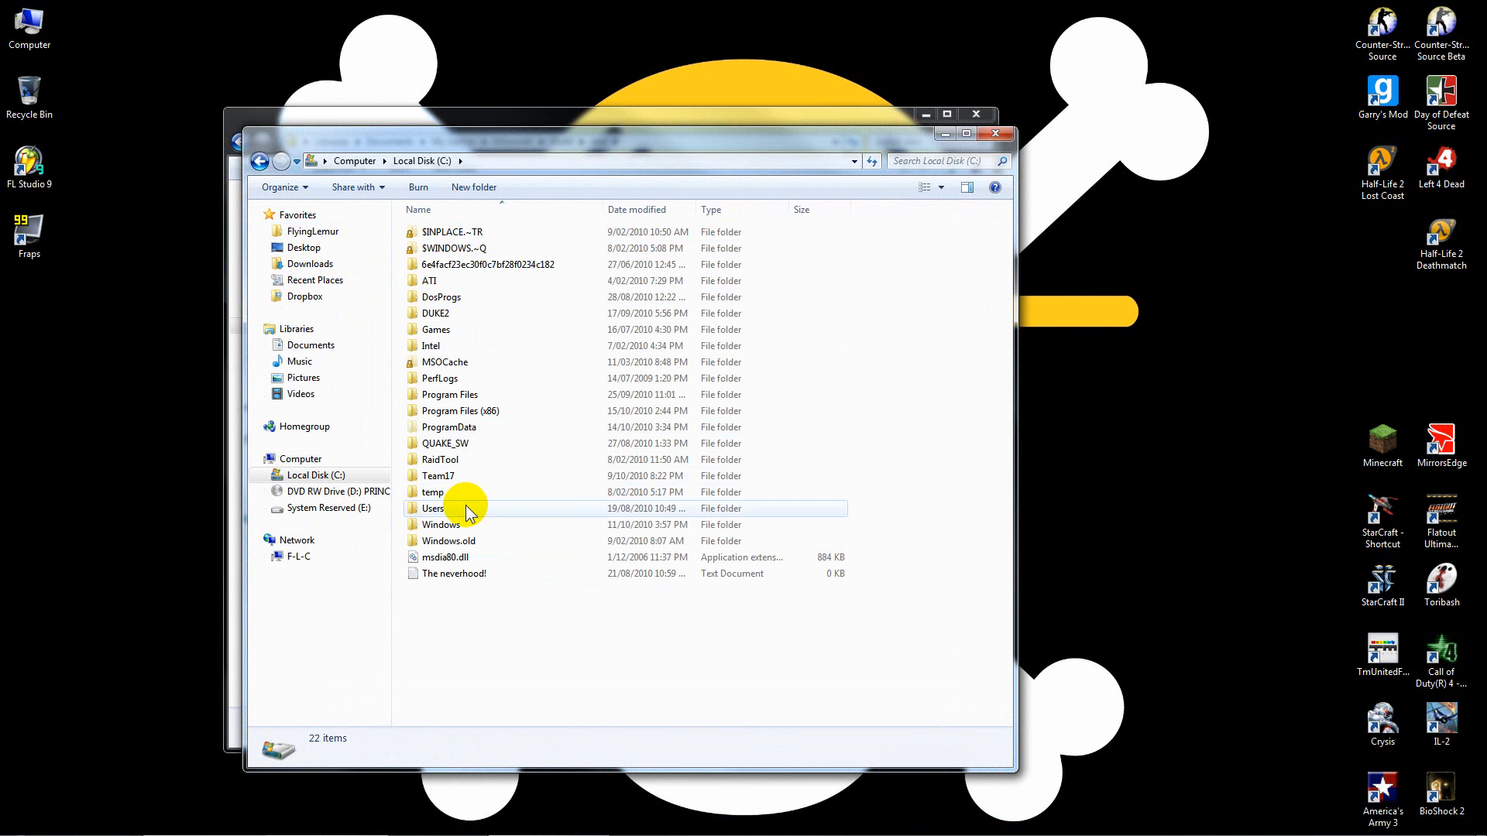
double_click(432, 508)
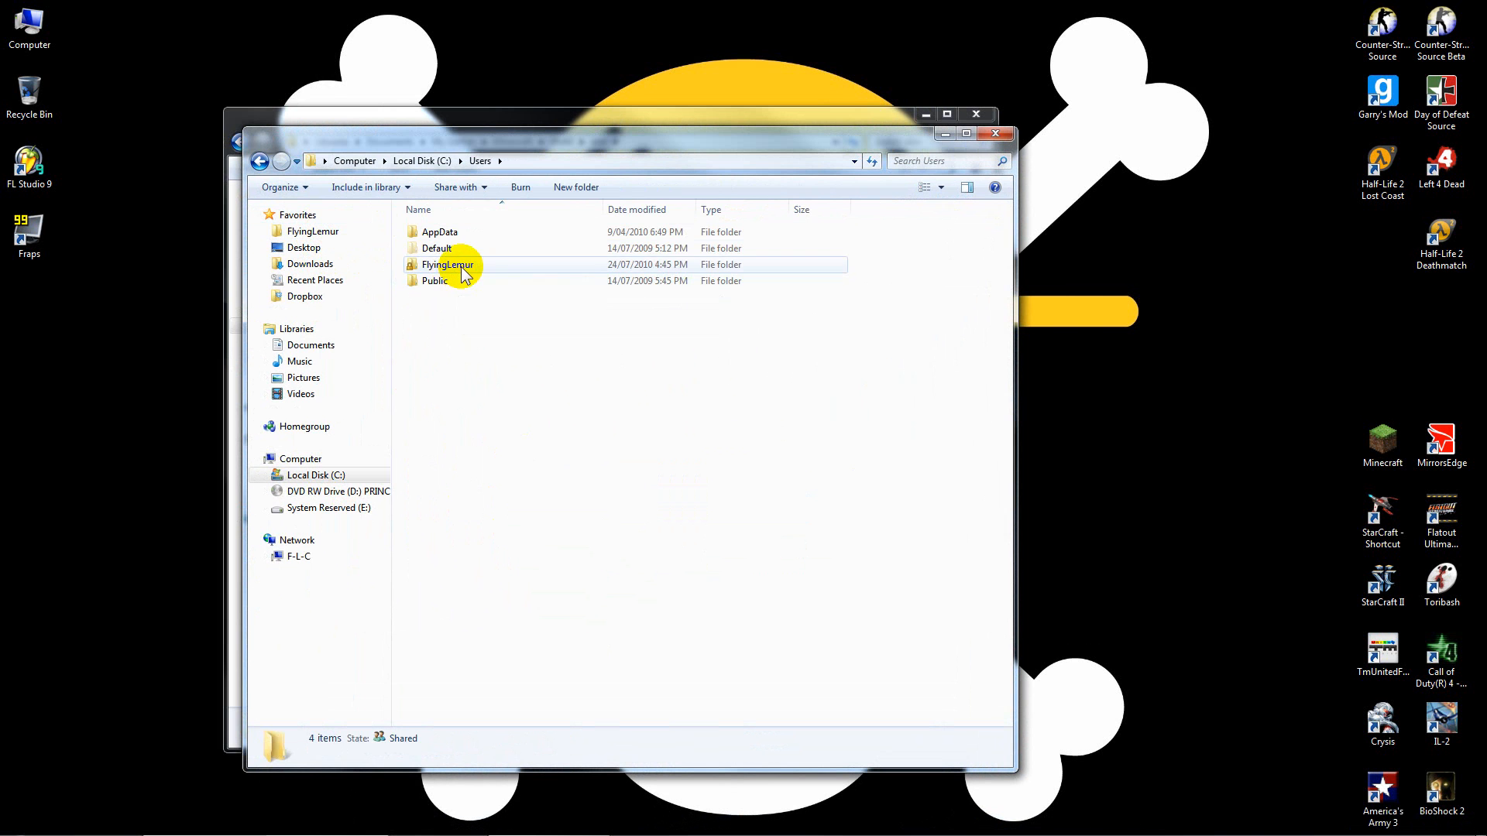
double_click(447, 264)
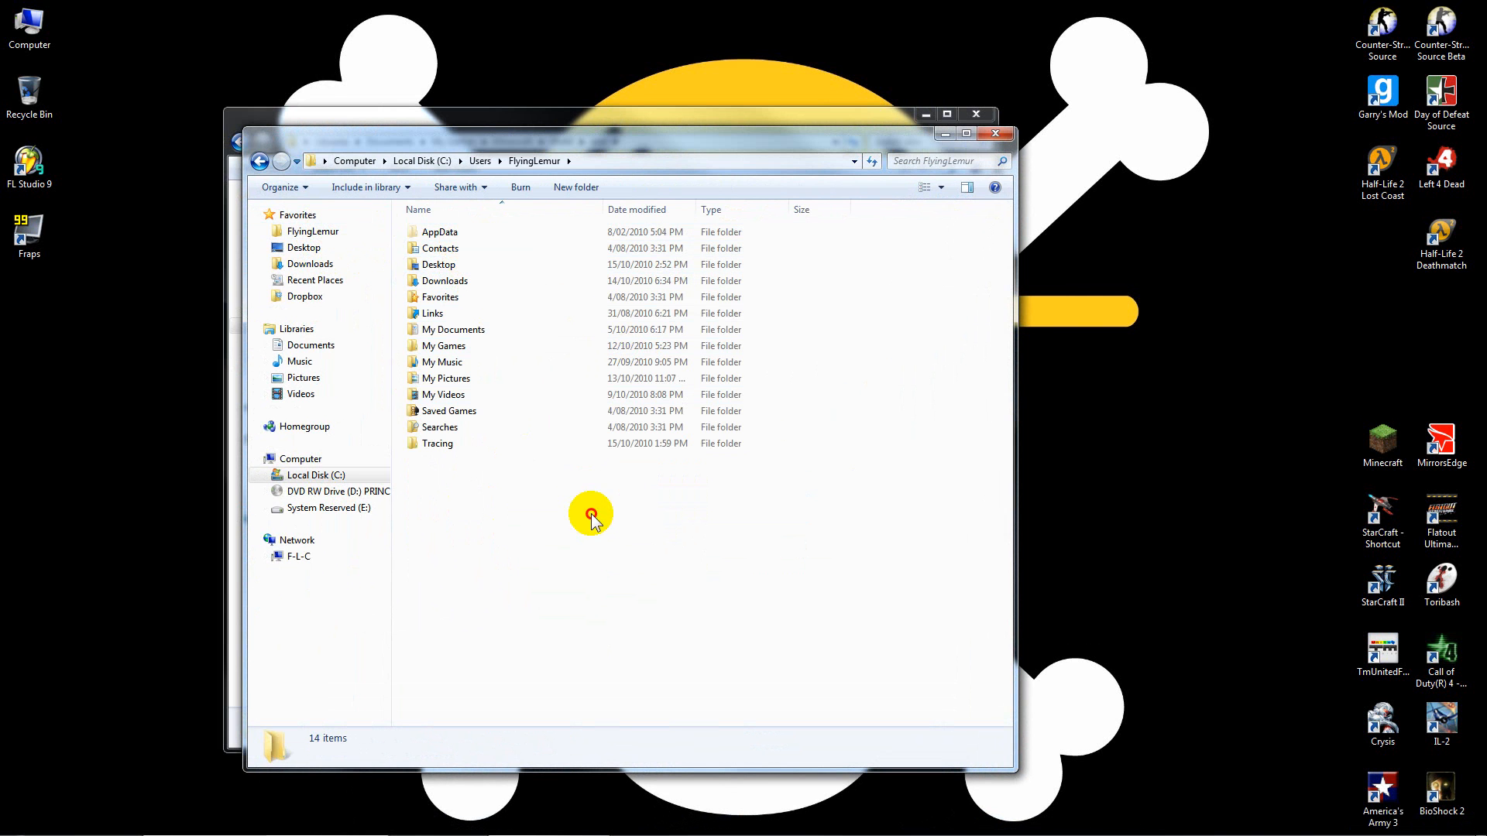
right_click(691, 495)
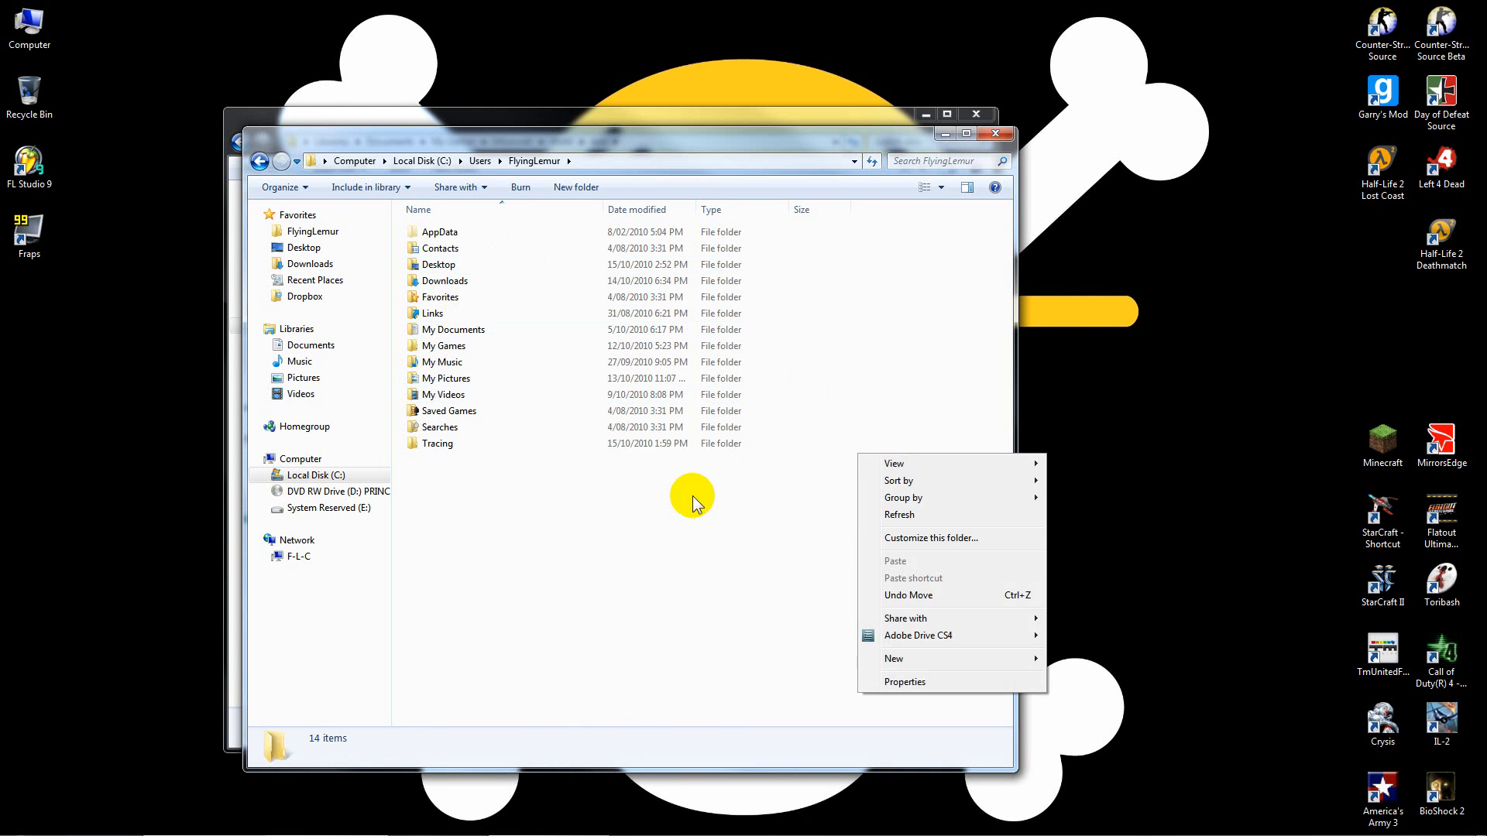
click(588, 471)
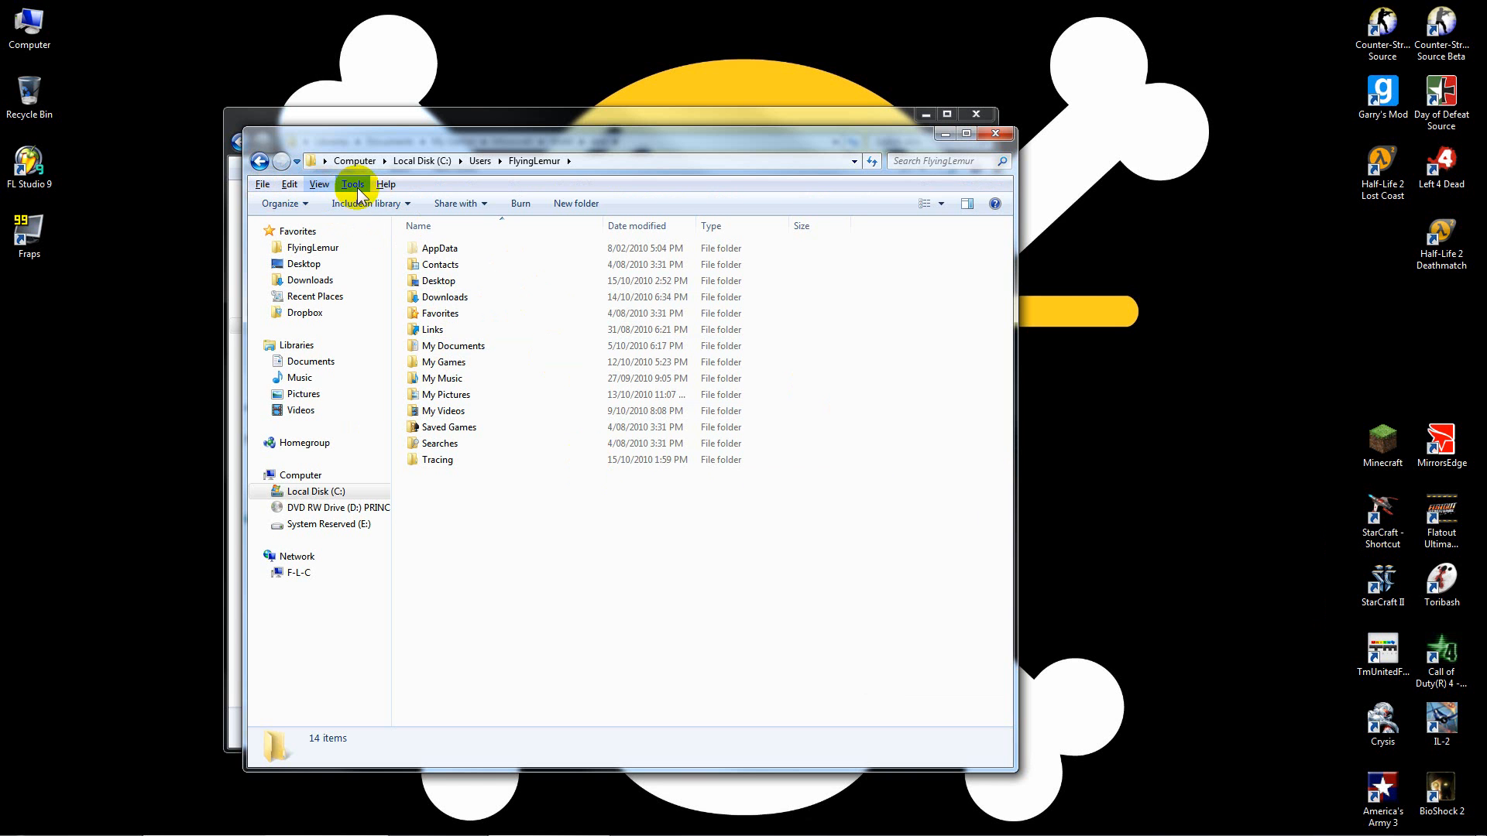
In Folder Options View settings, choose Show hidden files, folders, and drives.
click(351, 184)
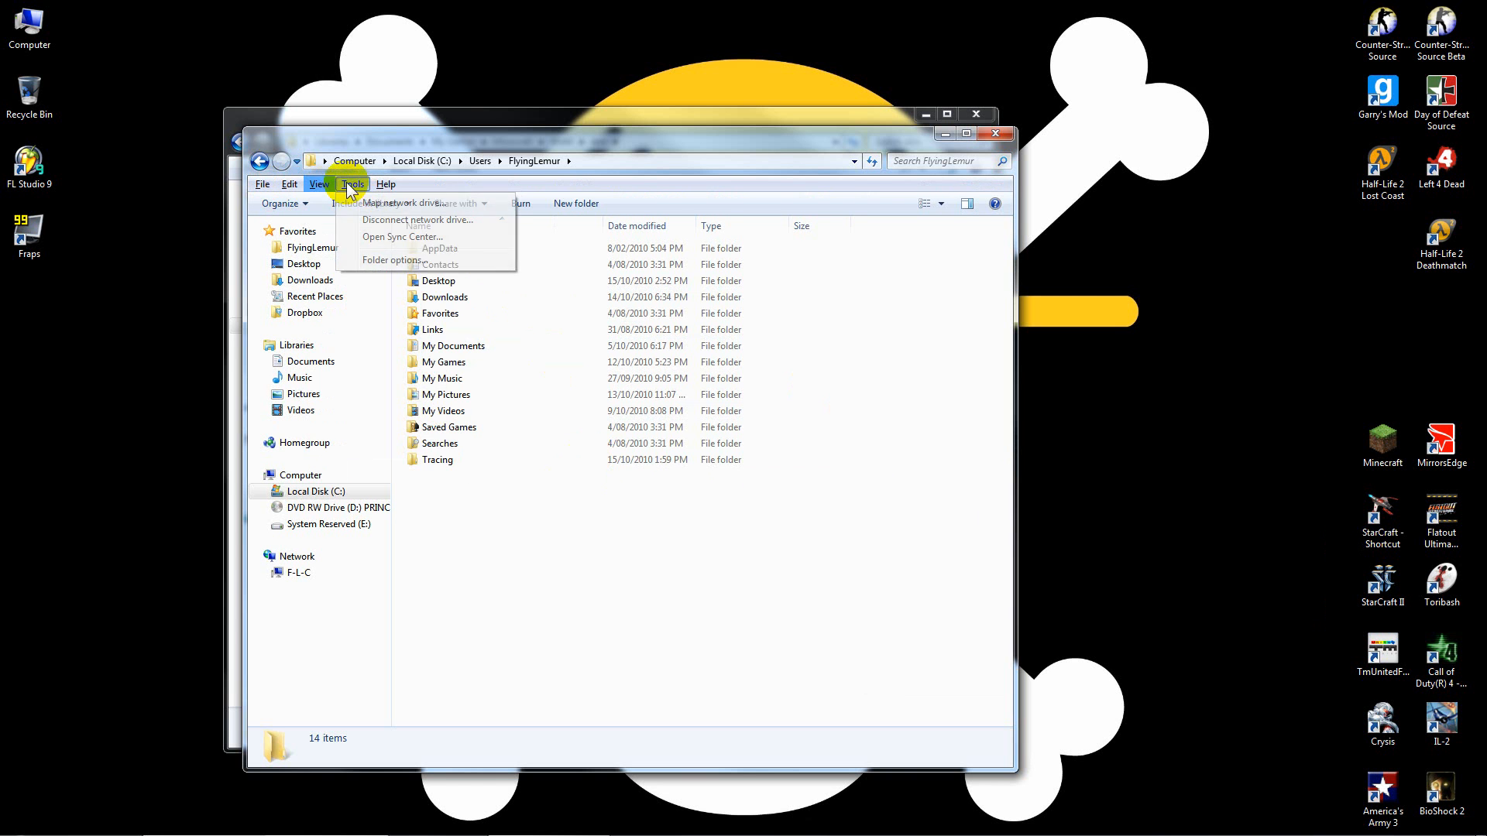
click(392, 260)
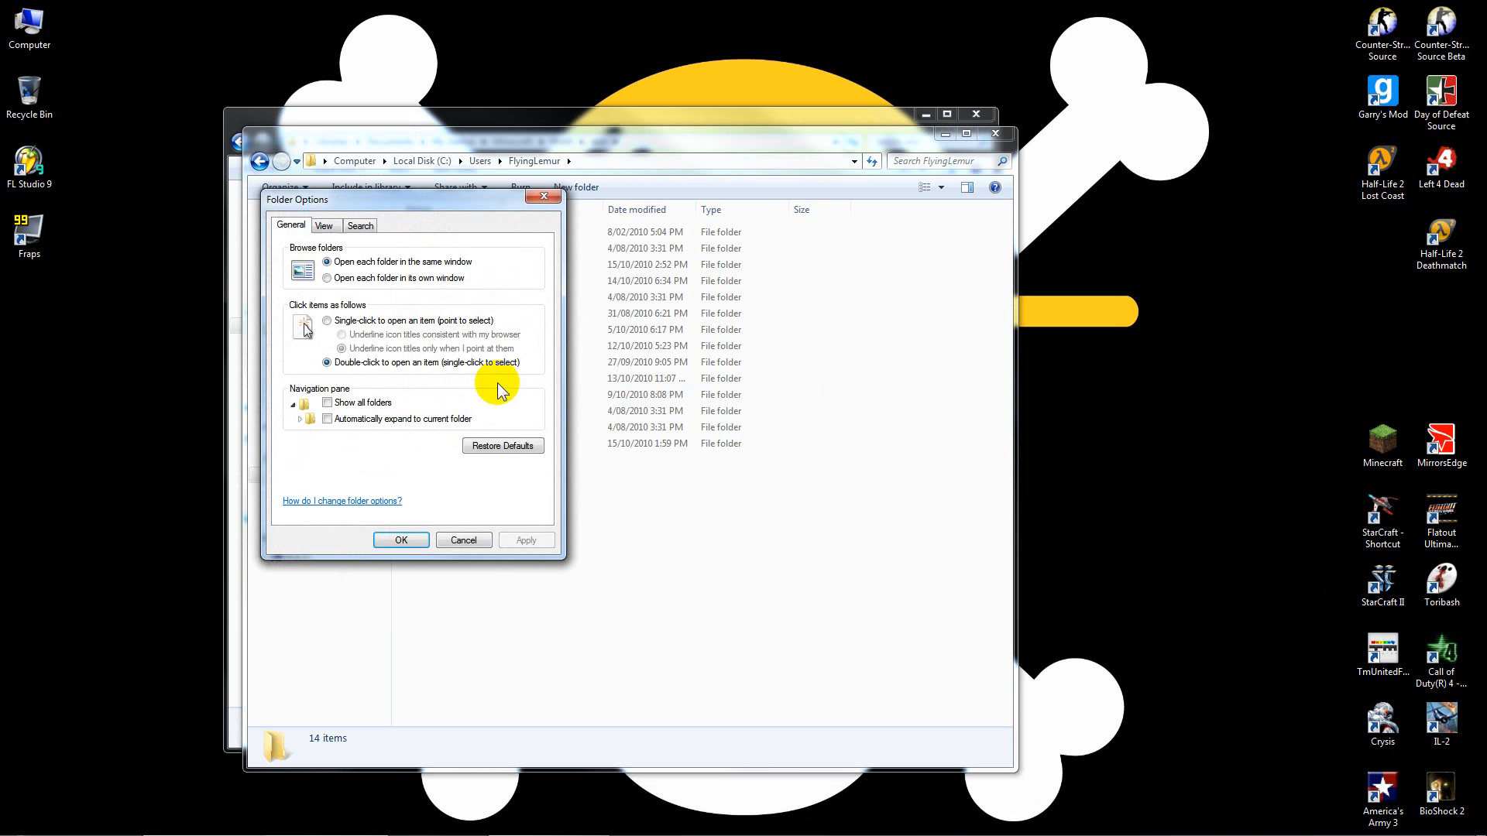
click(323, 226)
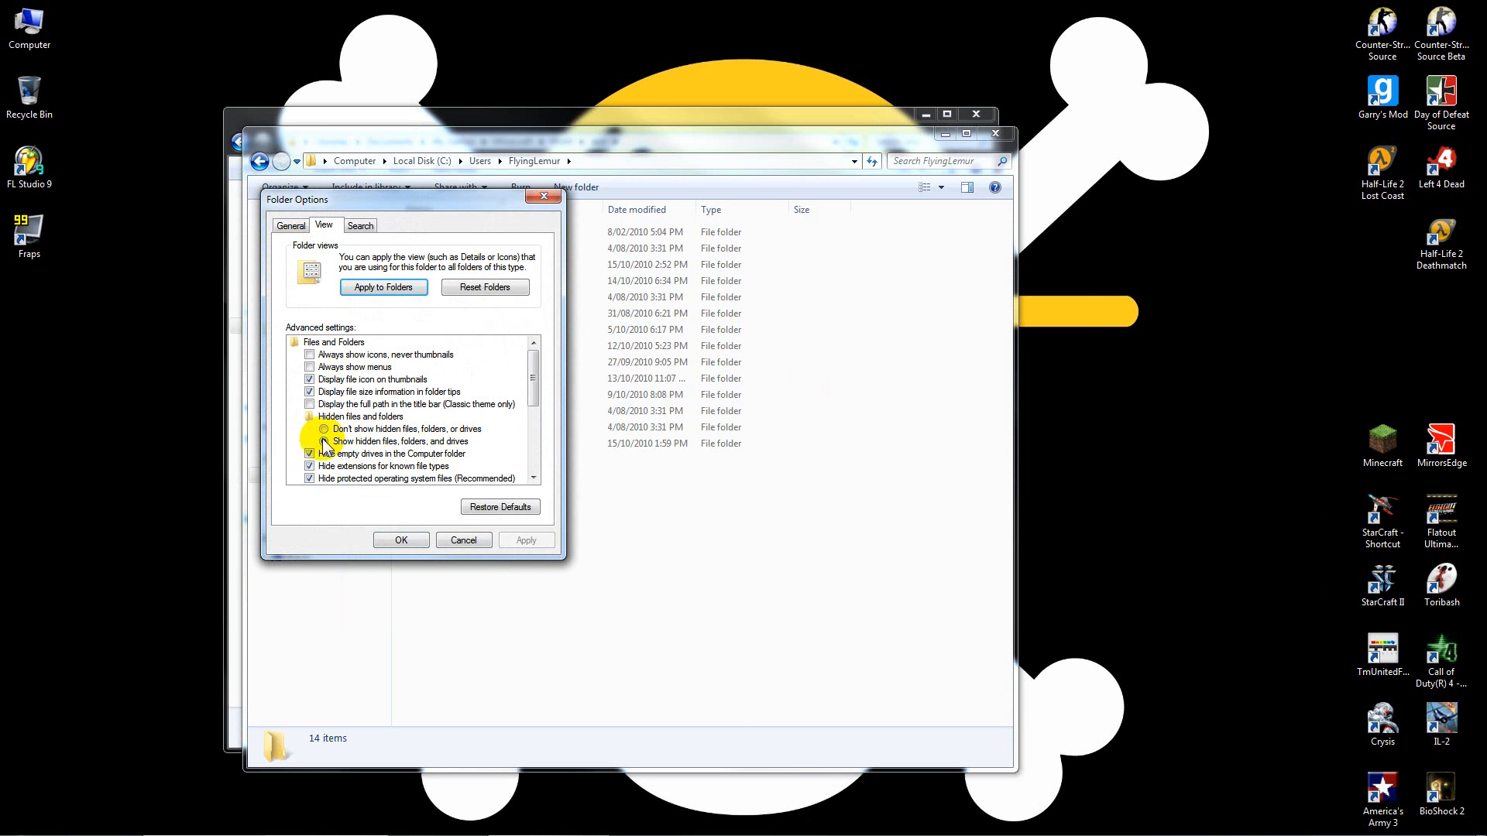
click(399, 539)
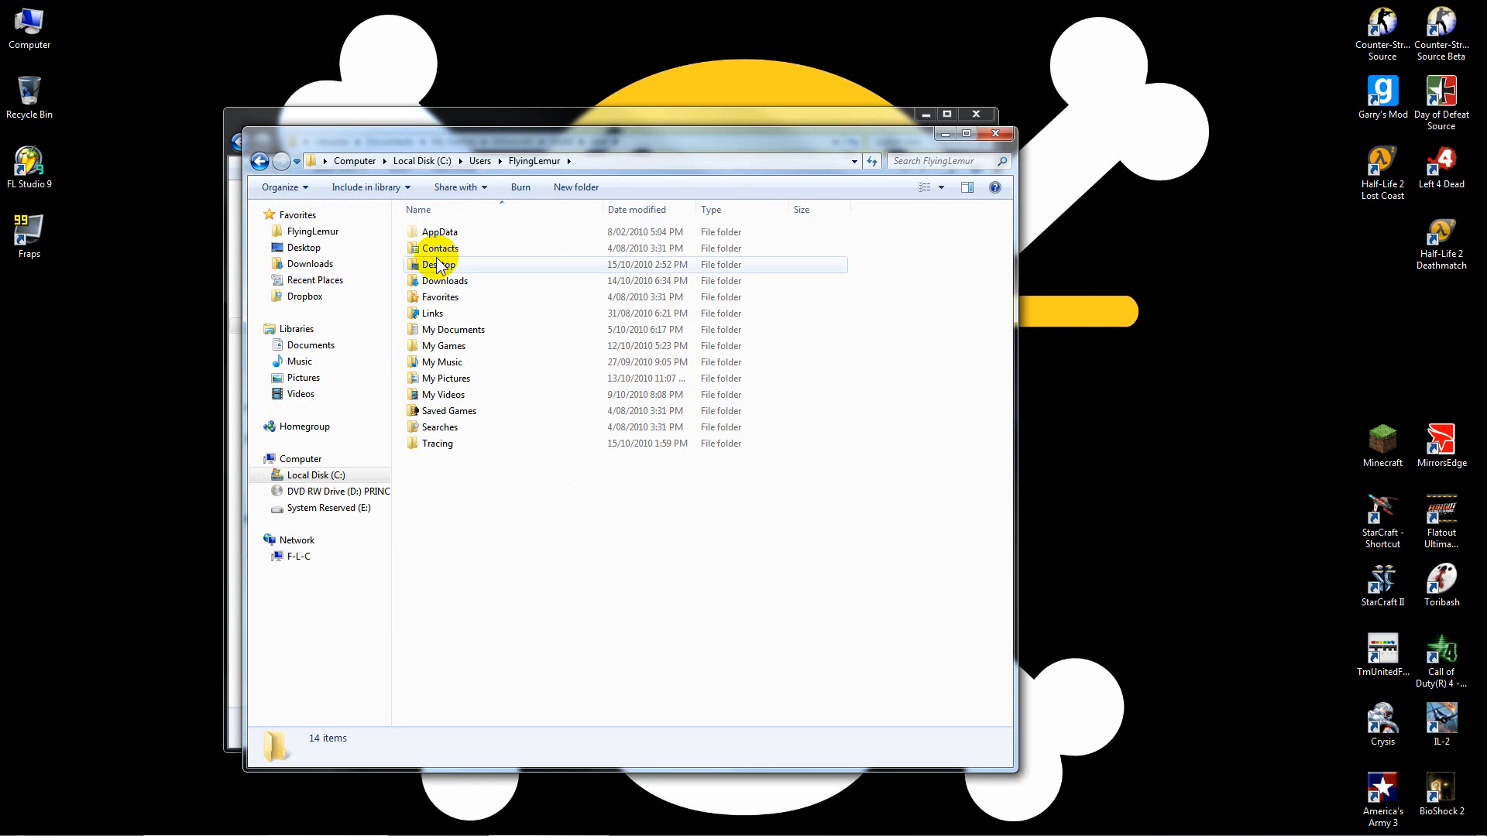
mouse_move(470, 233)
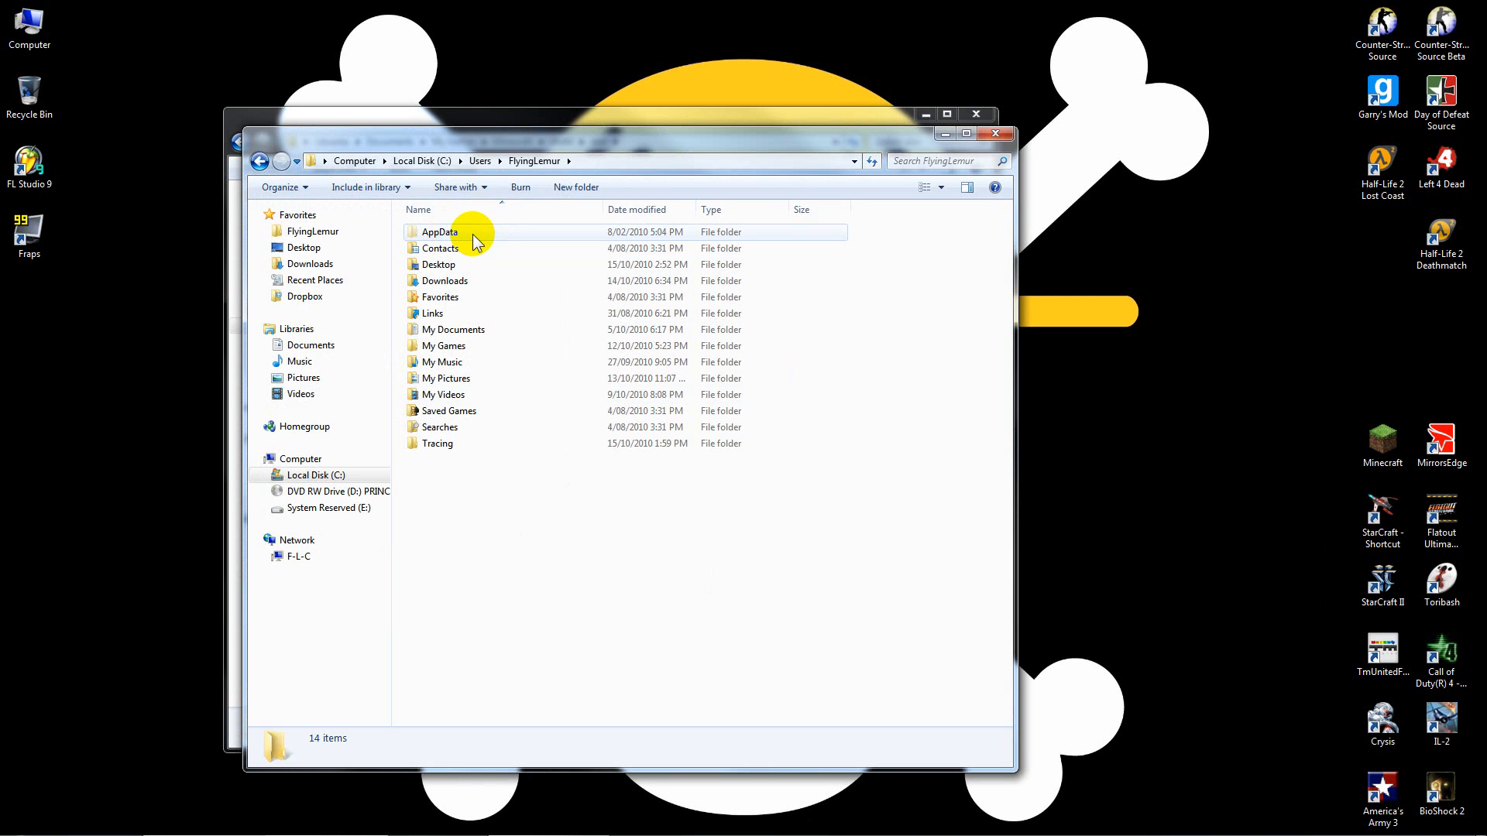
Go through AppData > Roaming > .minecraft > bin and bring up the context menu for minecraft.jar.
double_click(439, 231)
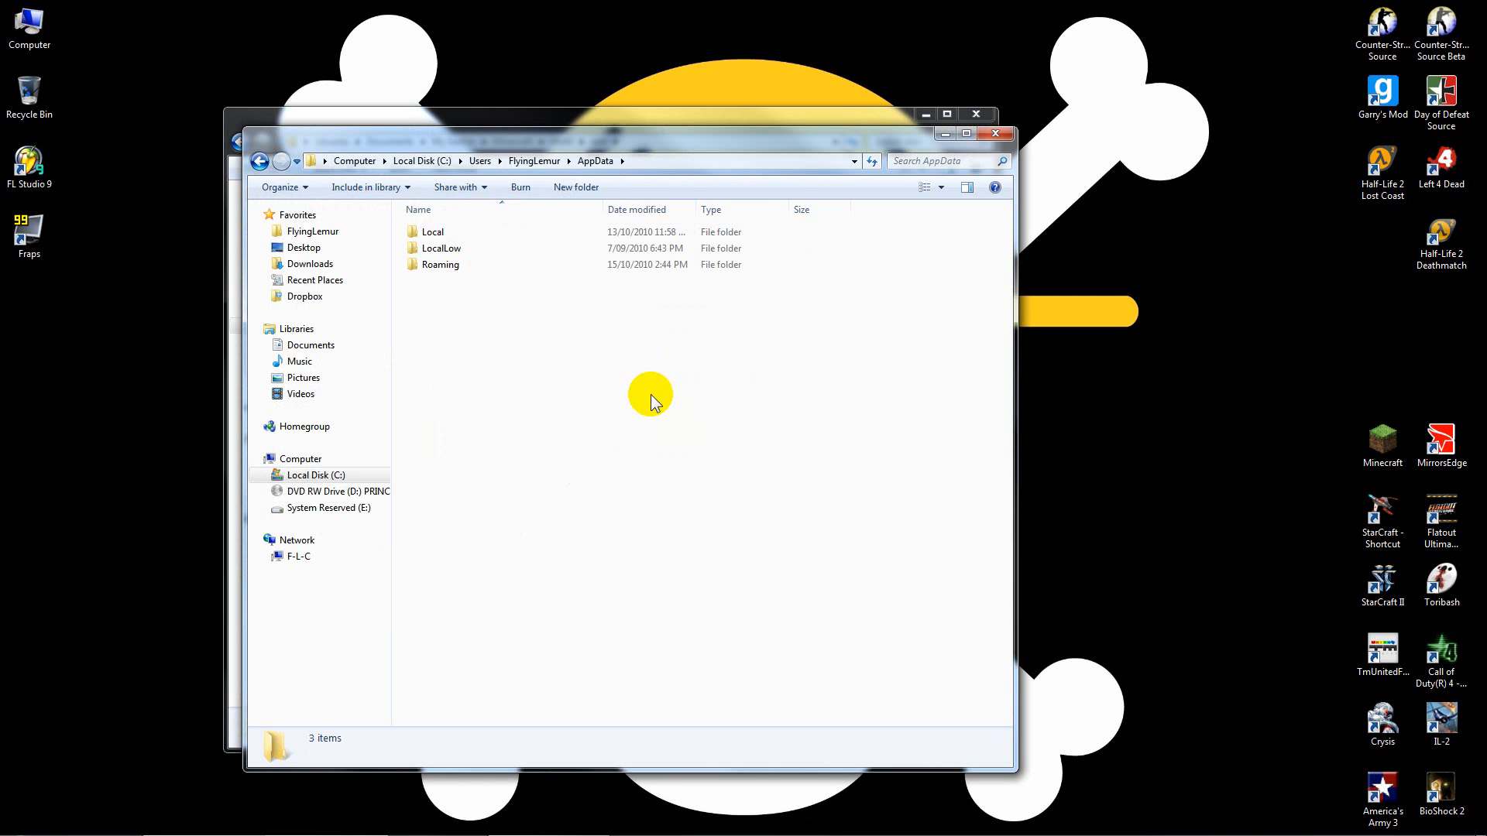
mouse_move(454, 321)
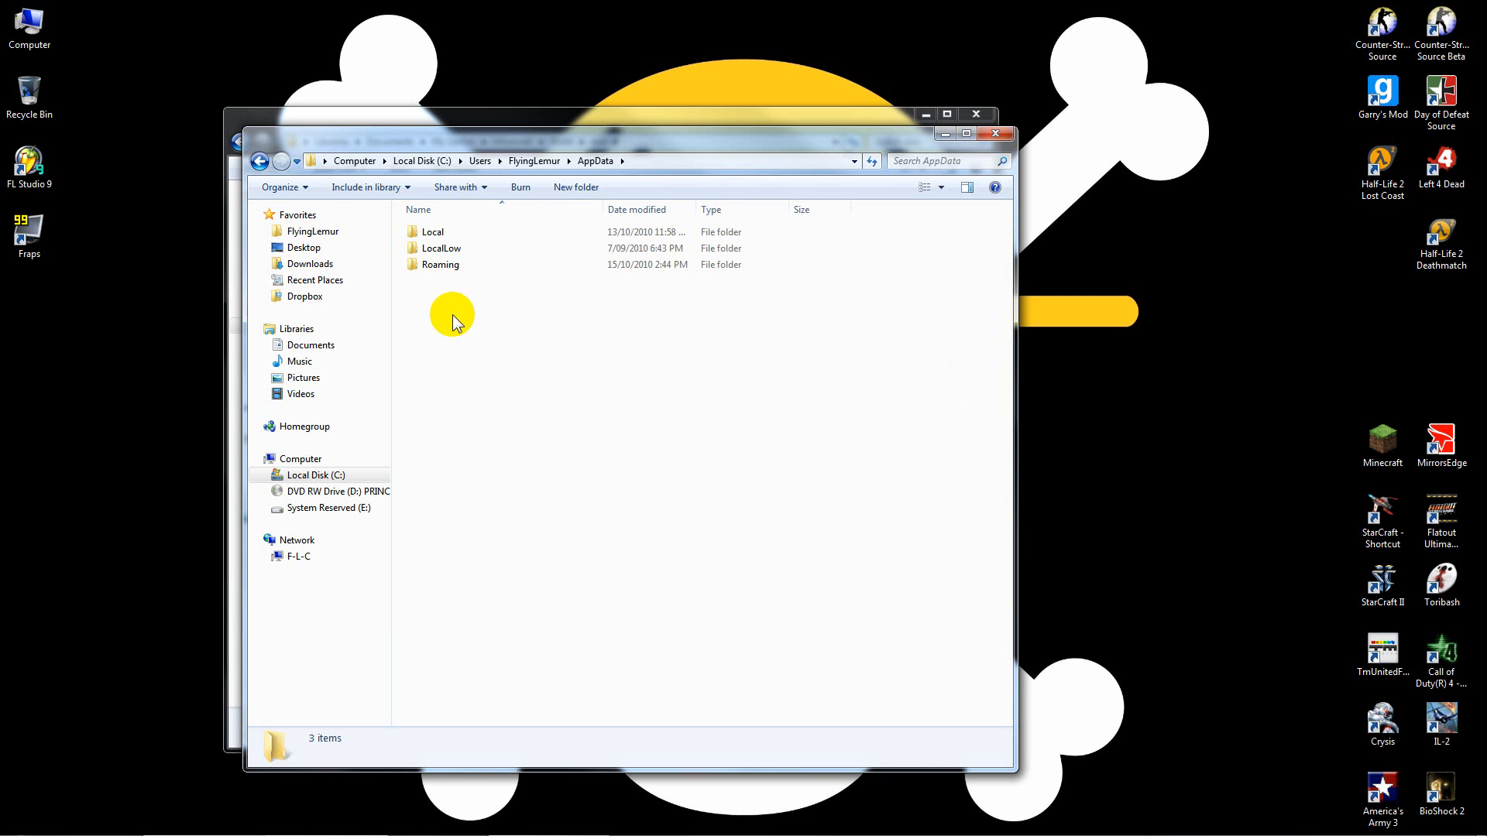
mouse_move(460, 327)
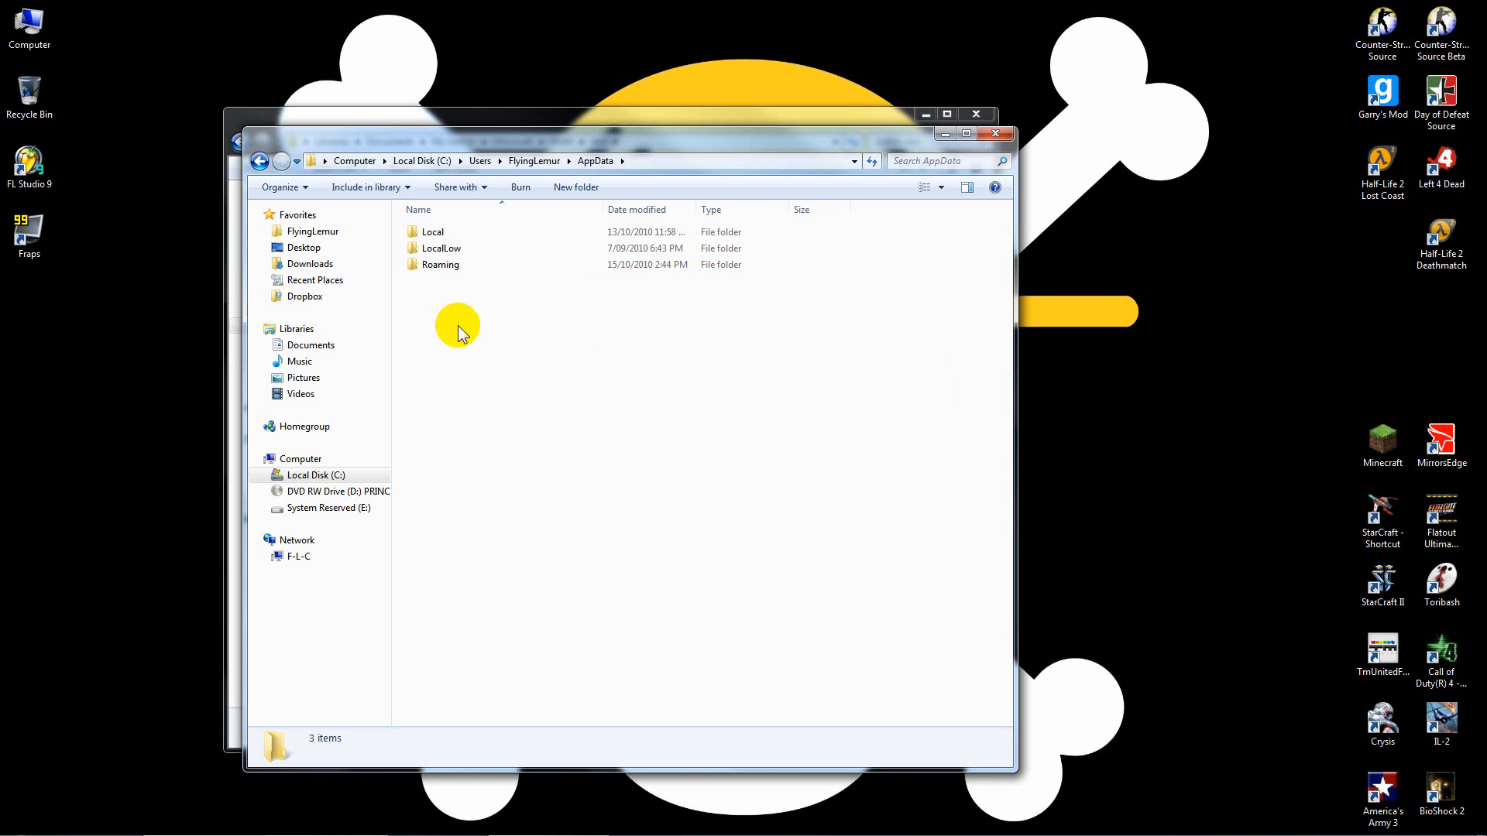
double_click(438, 265)
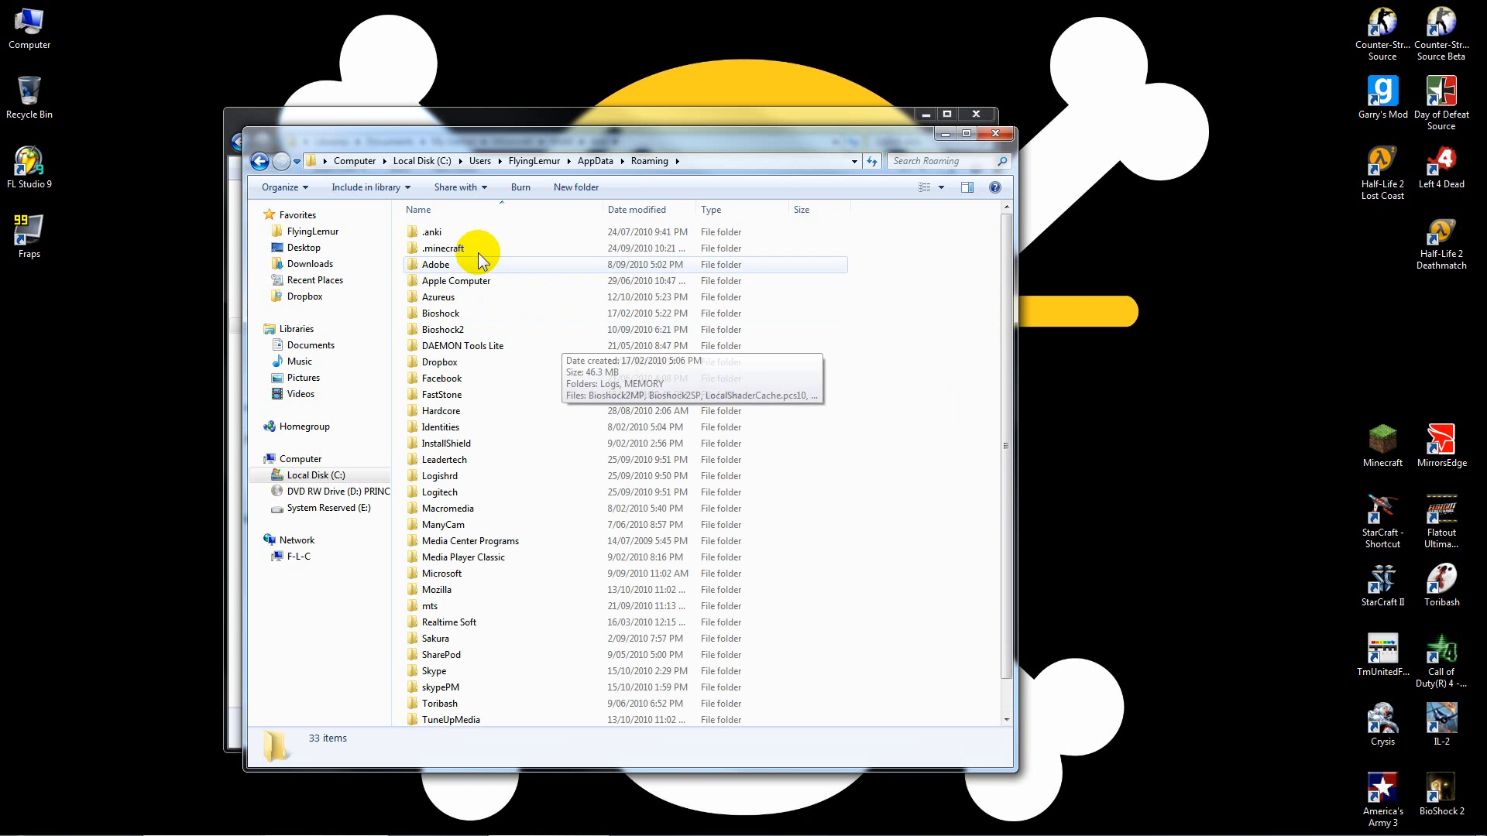
double_click(443, 247)
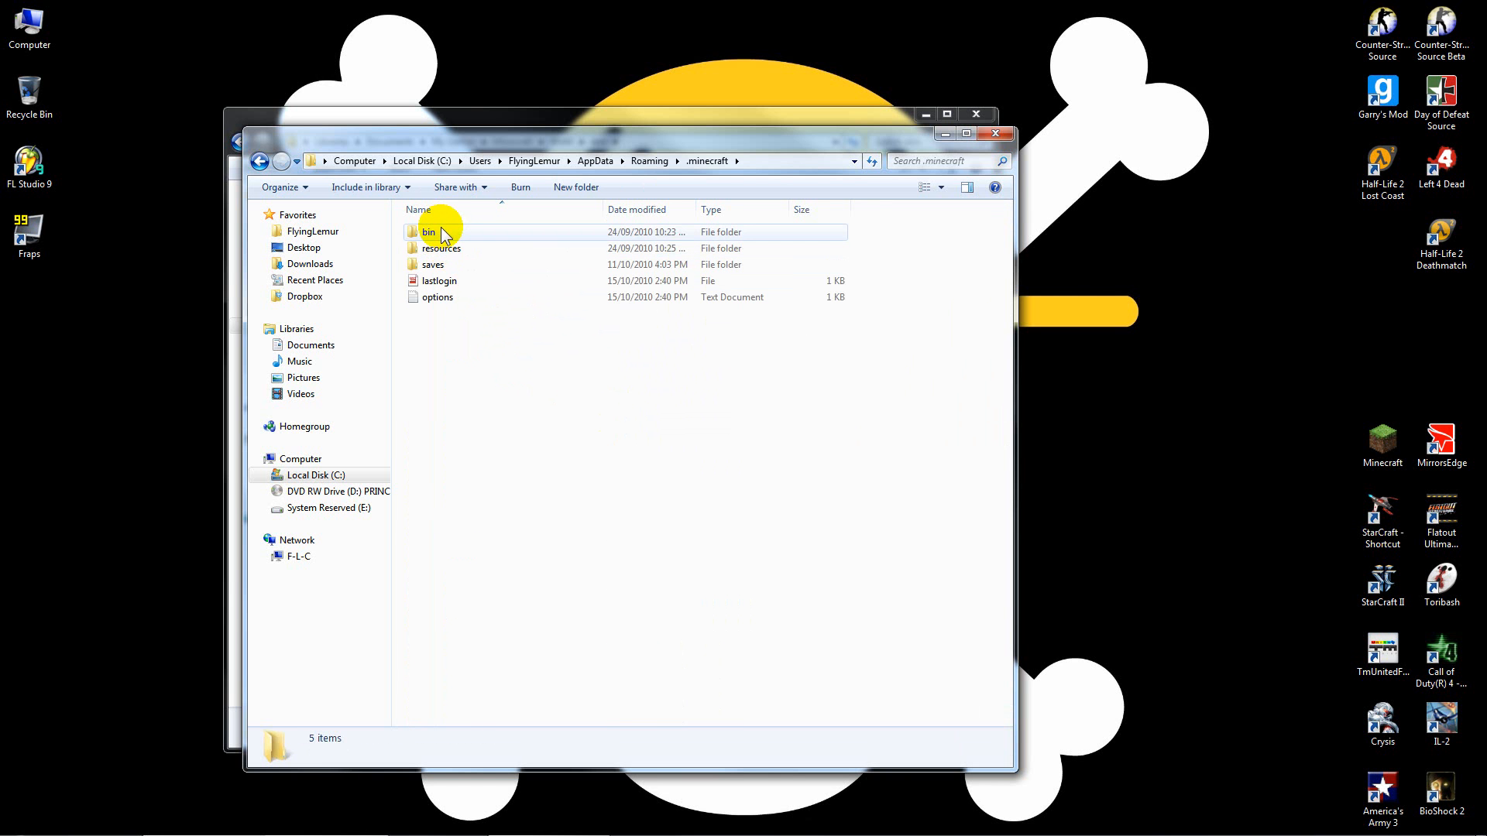
double_click(429, 230)
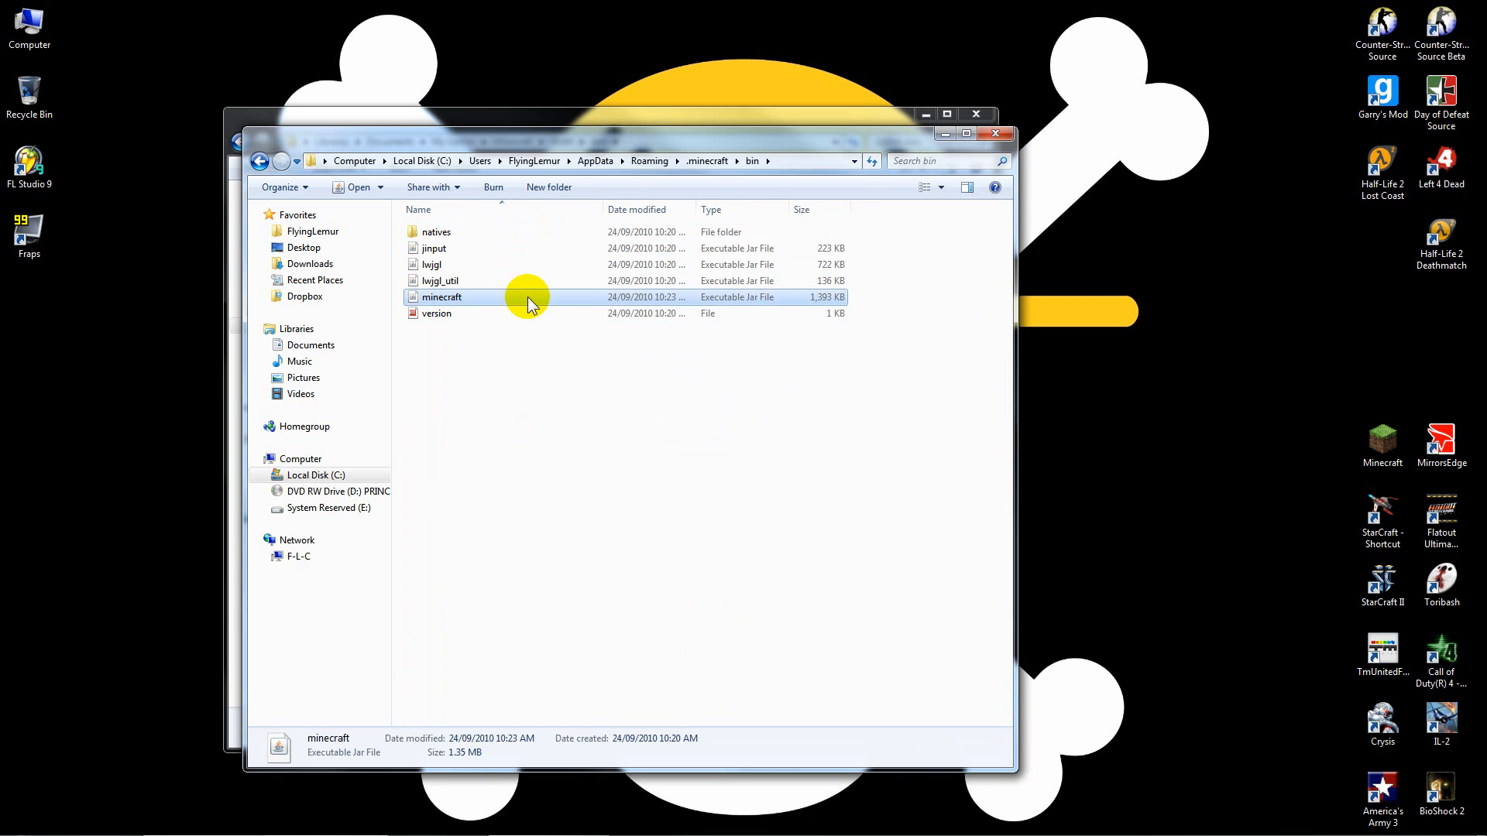
right_click(441, 297)
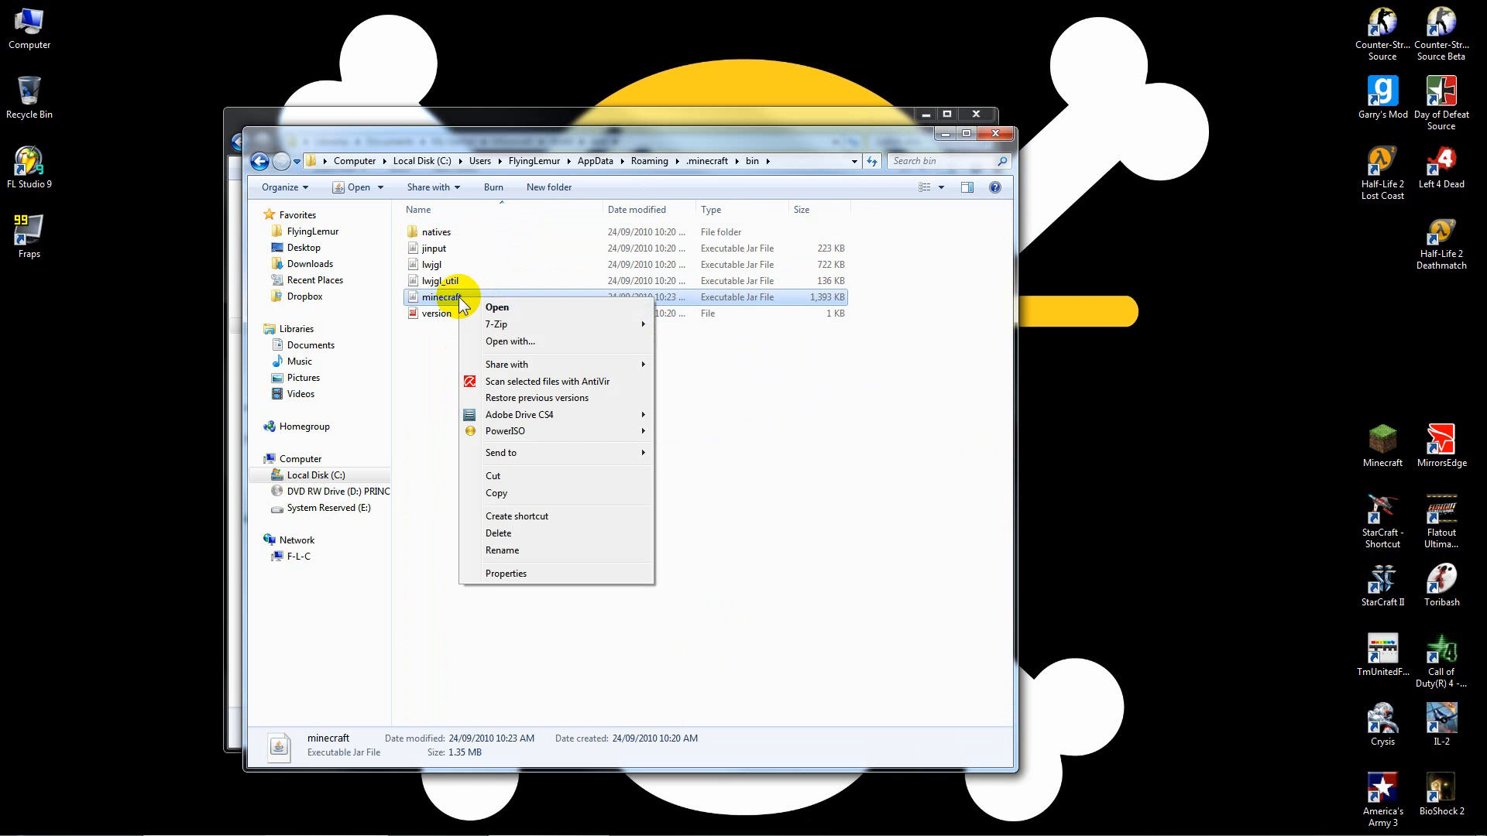
mouse_move(496, 324)
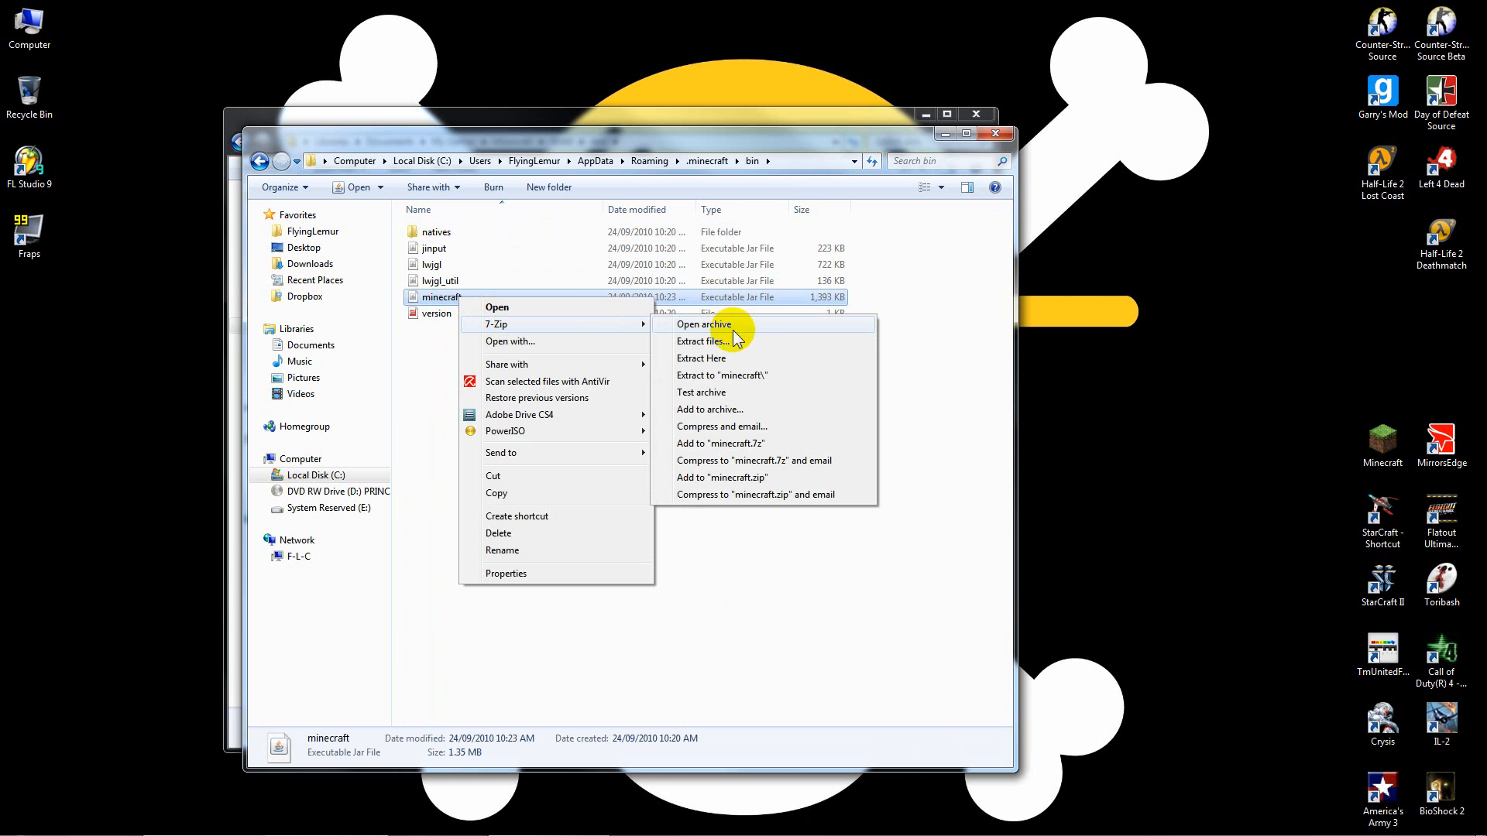
Load minecraft.jar as a 7-Zip archive and select all the texture folders and images in the skin folder.
click(702, 324)
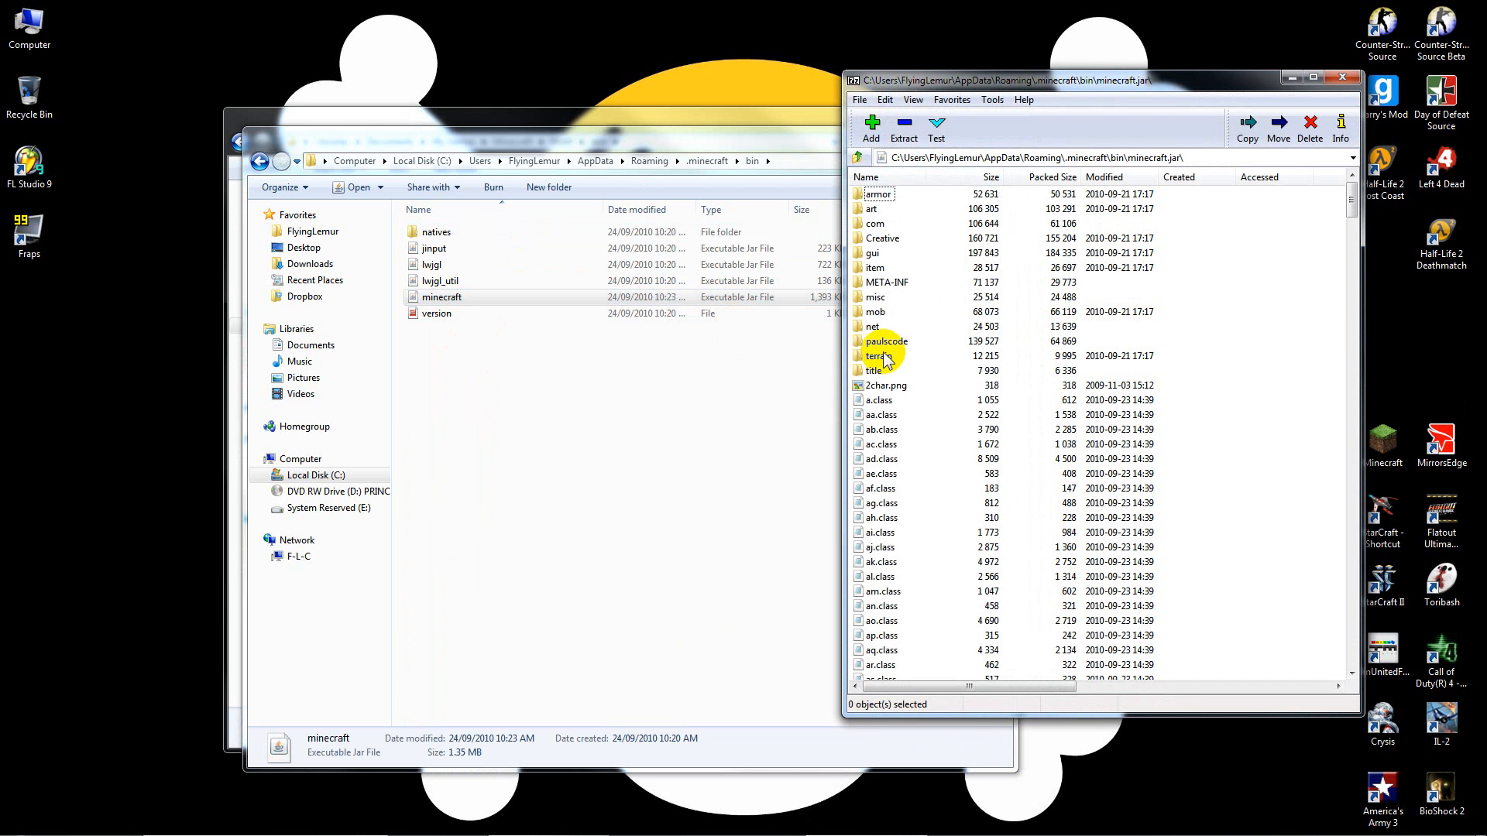
scroll(down, 3)
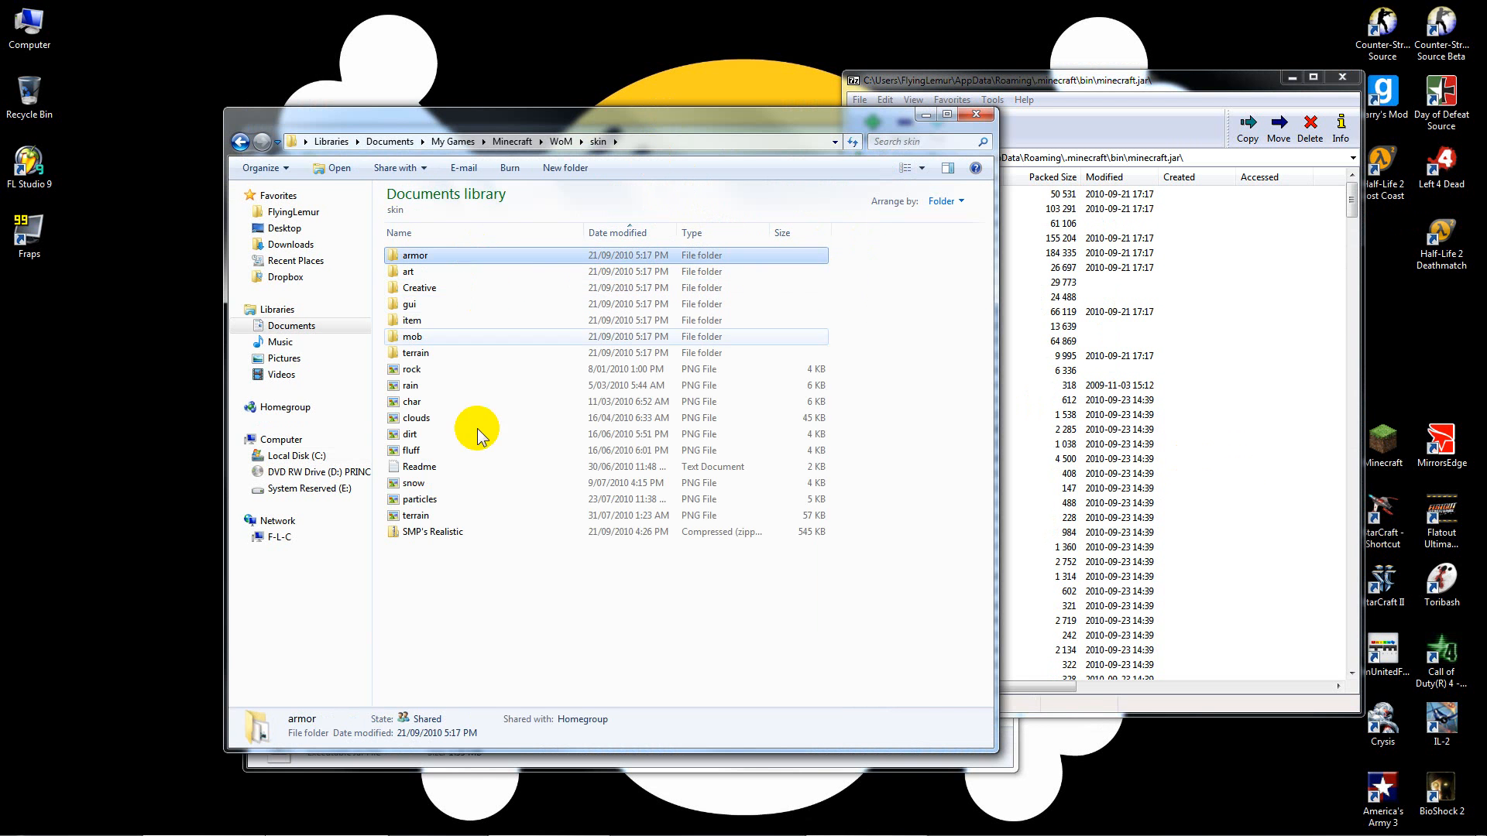
key(ctrl+a)
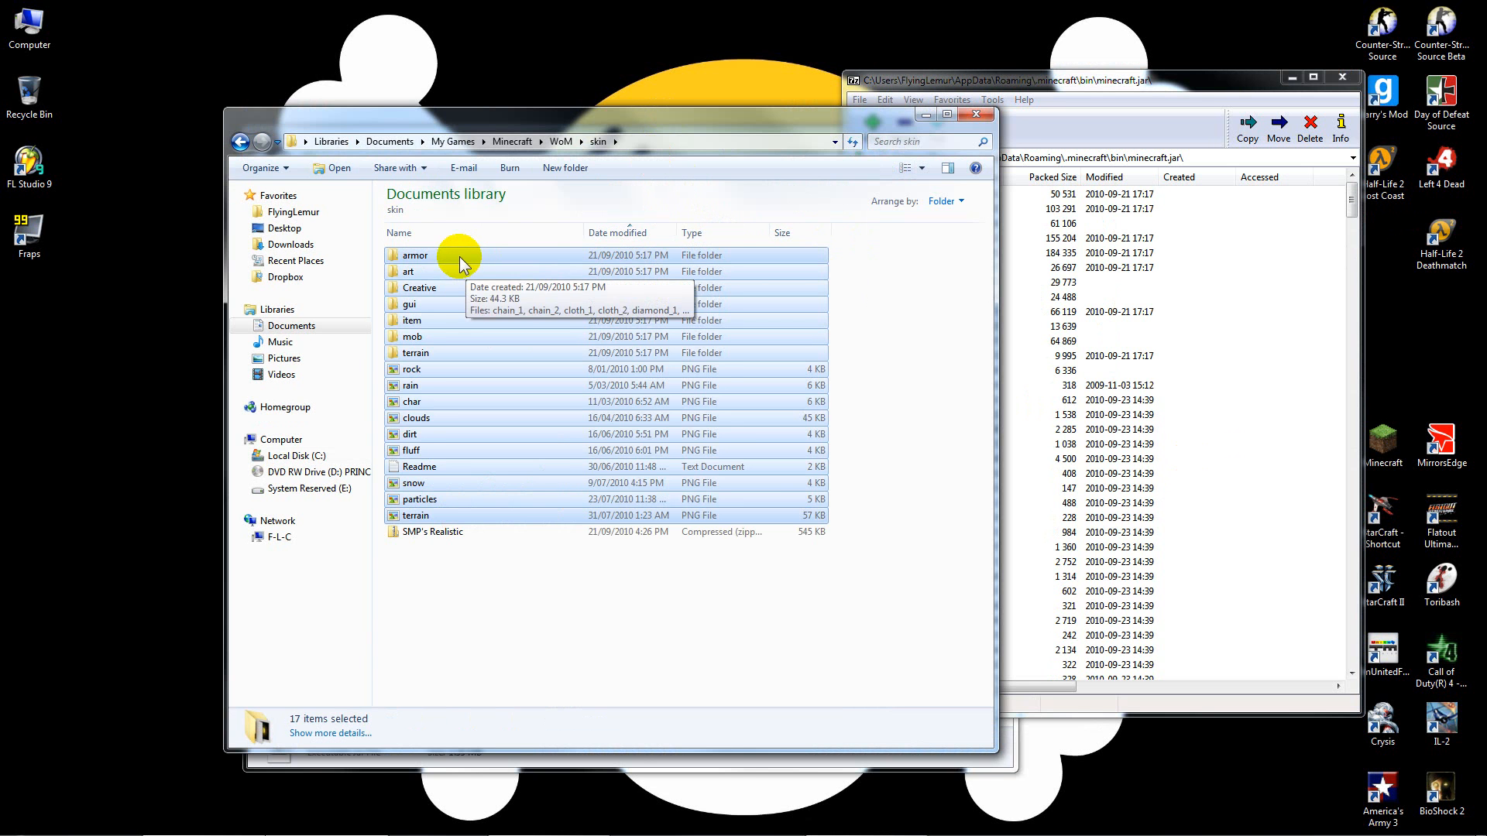
mouse_move(1299, 415)
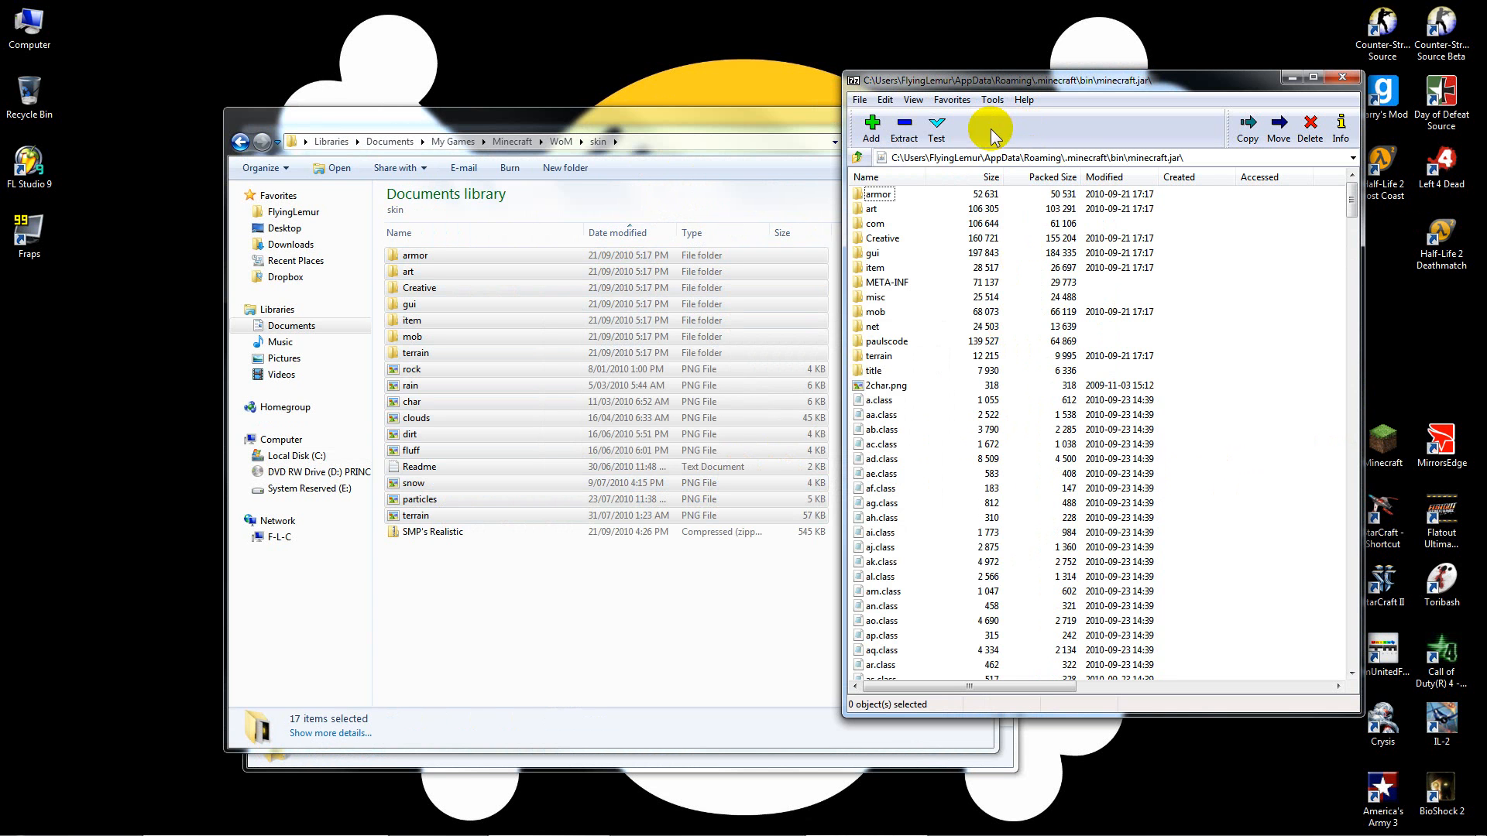
mouse_move(1343, 79)
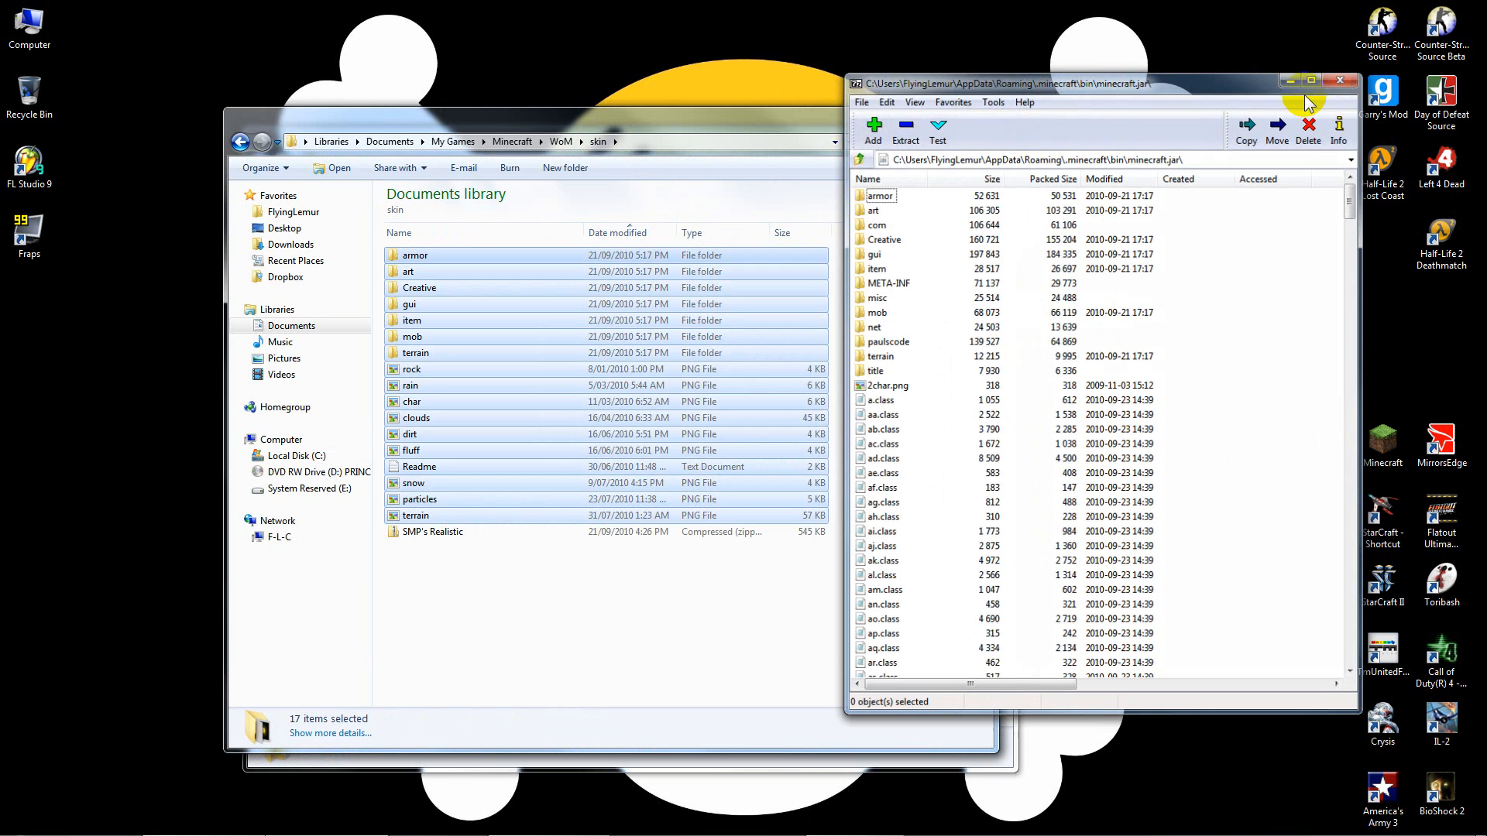
Close the minecraft.jar archive and the skin folder window.
click(1338, 80)
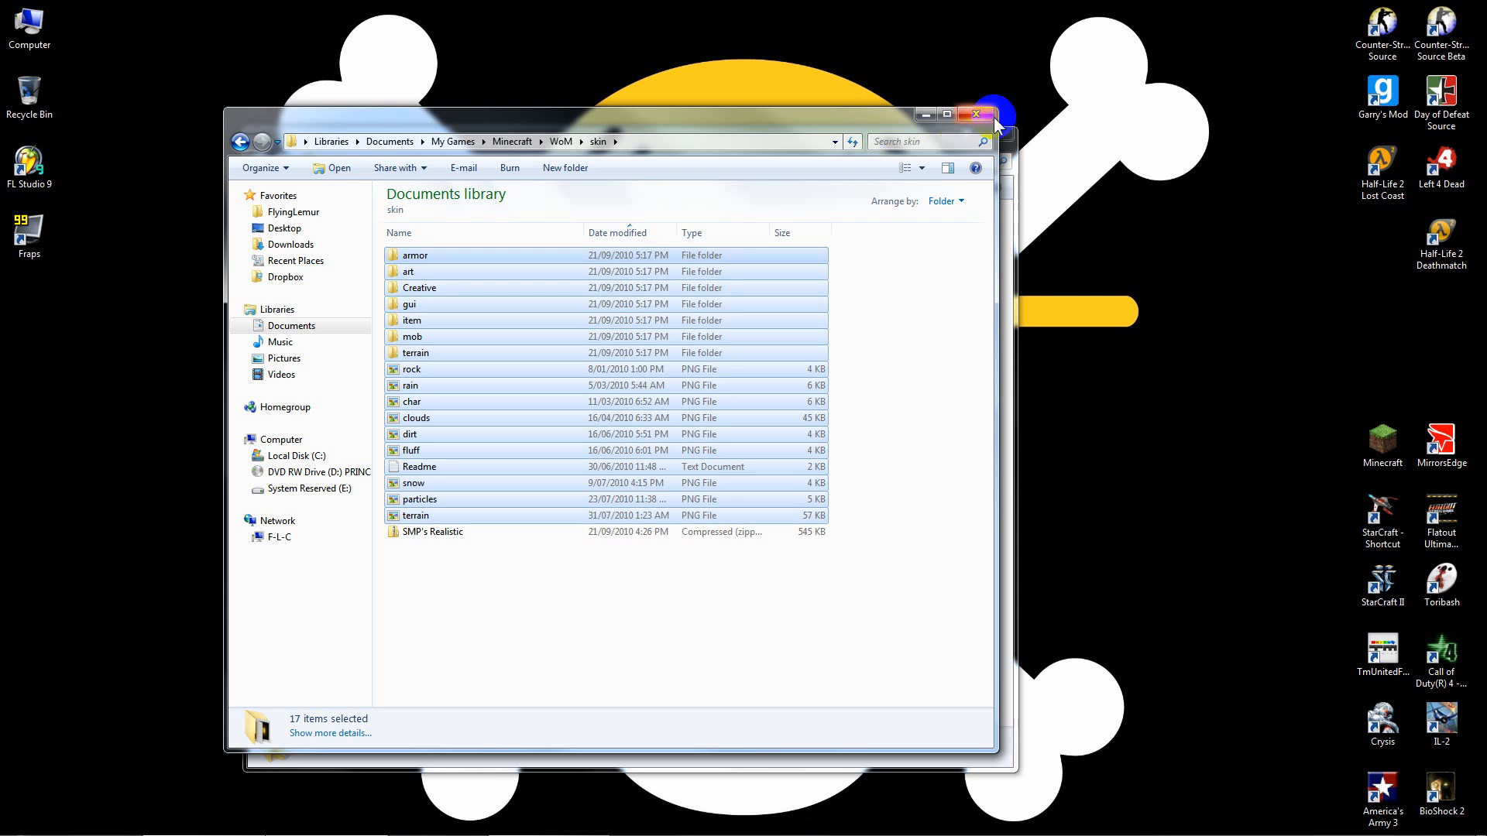
click(976, 113)
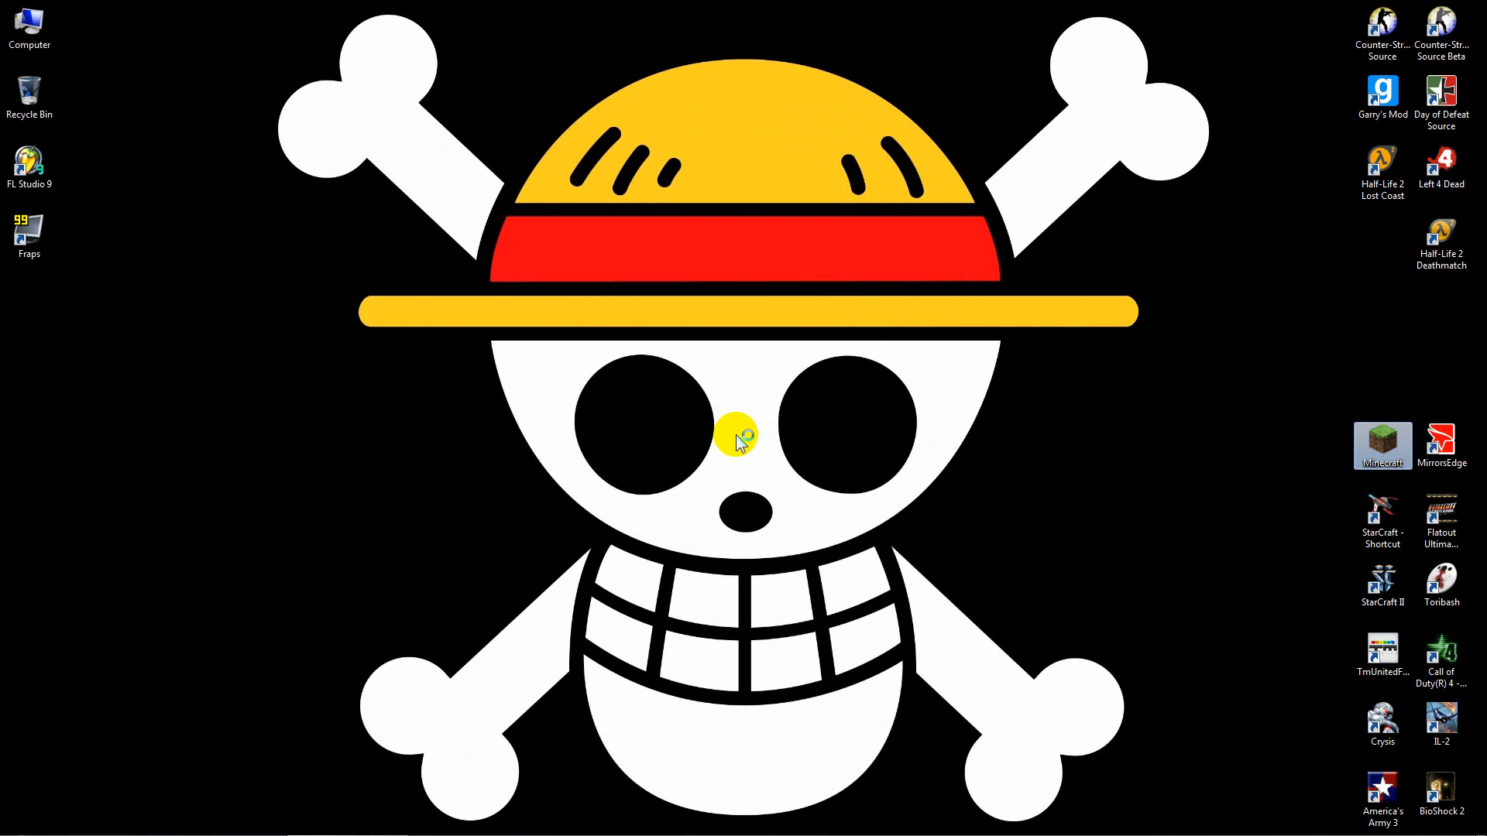
Launch Minecraft, log in and load World 2 in singleplayer to see the new textures.
double_click(1380, 446)
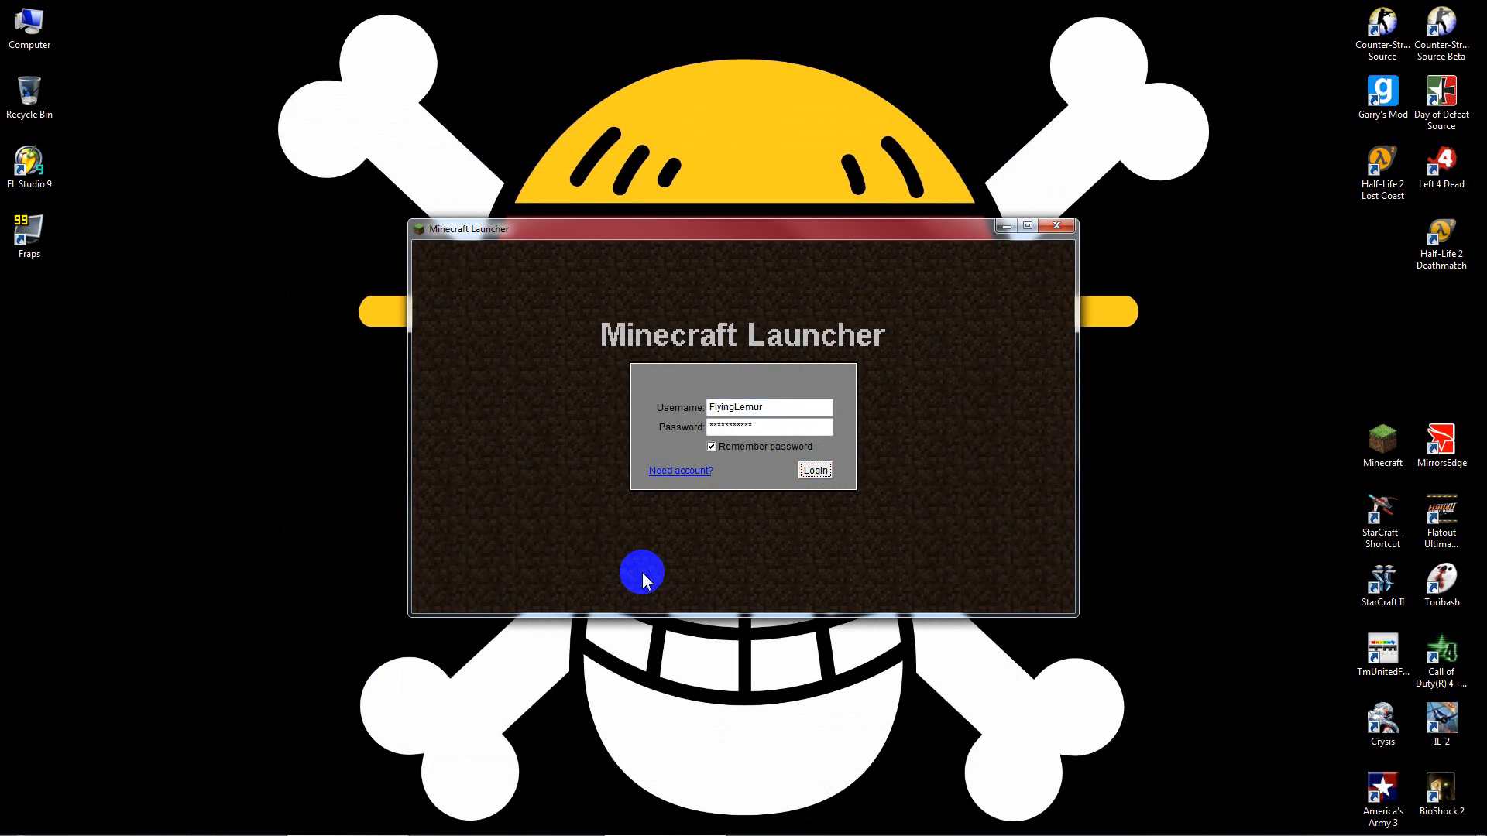
click(813, 471)
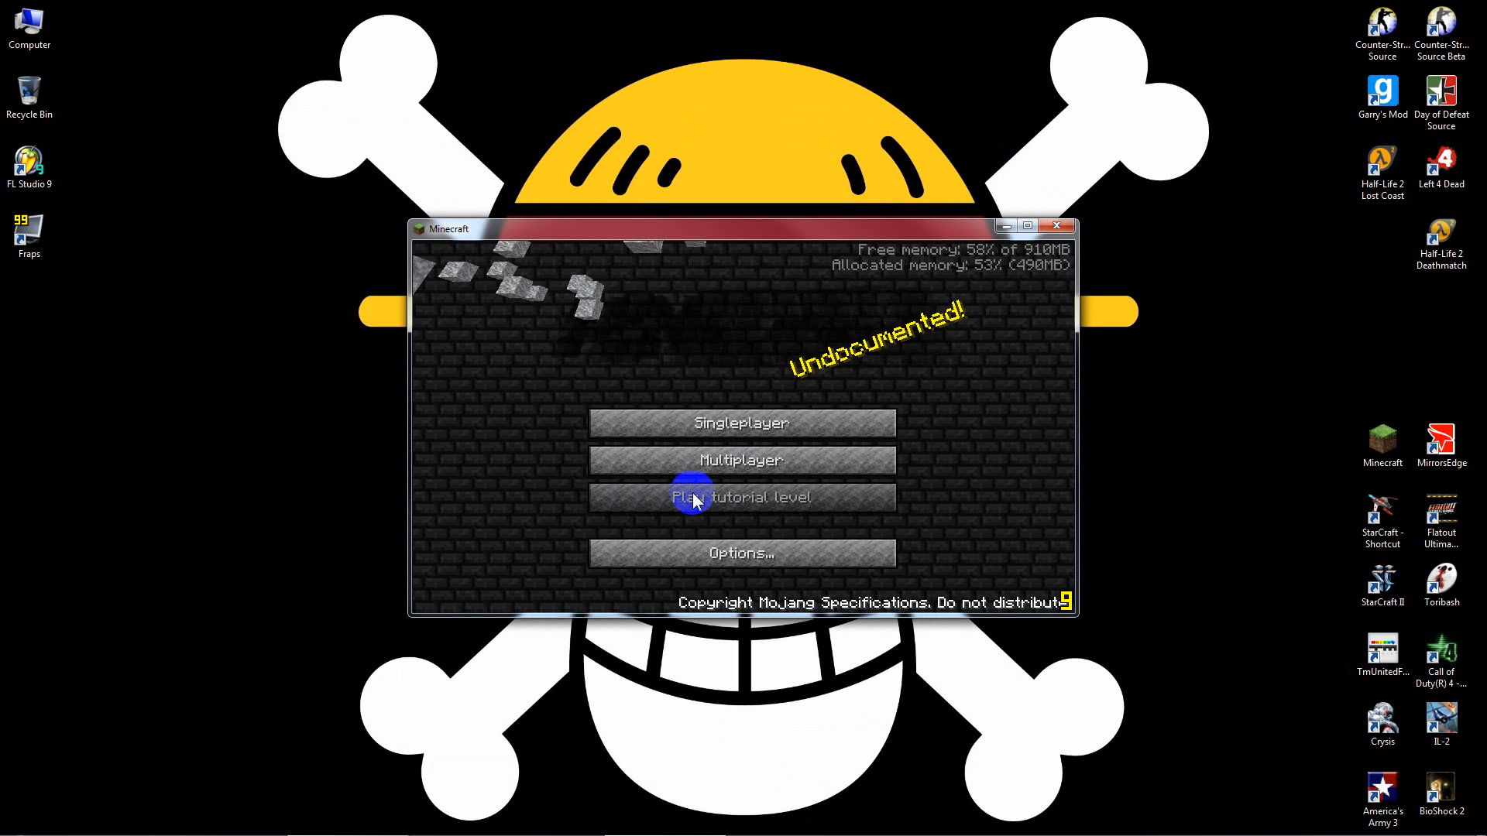
click(742, 423)
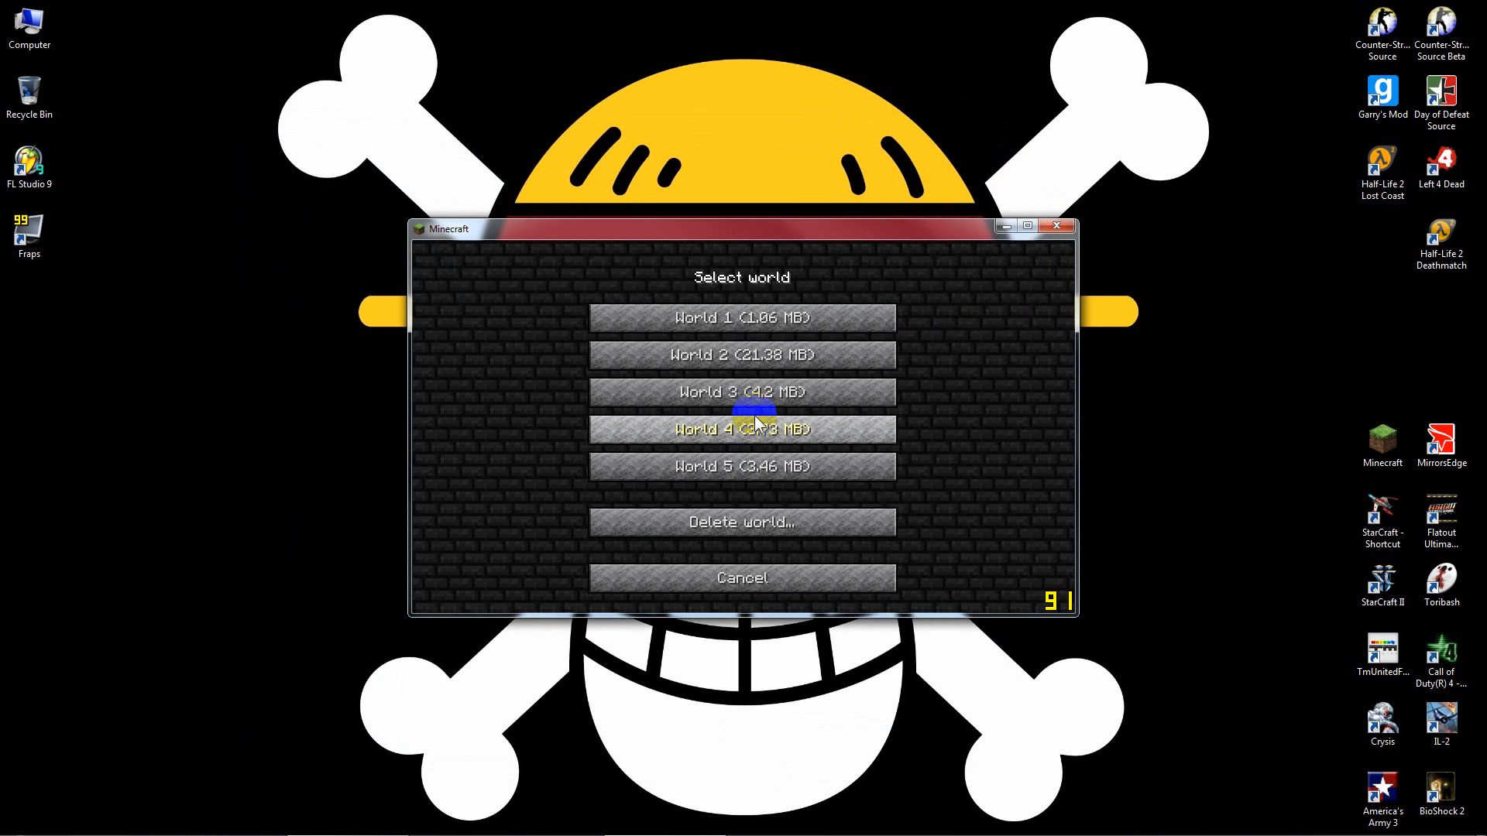
mouse_move(768, 368)
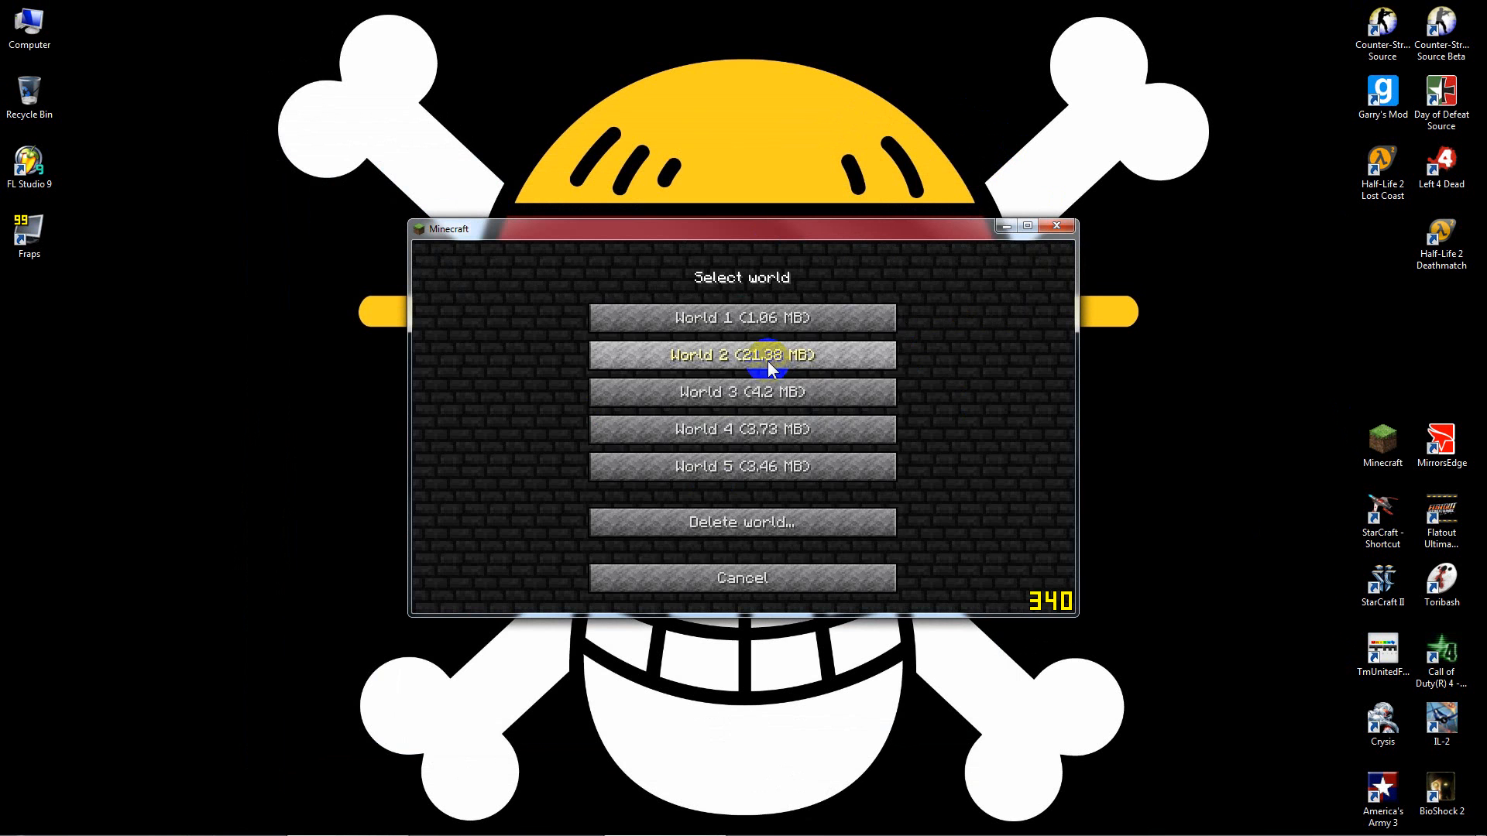
click(740, 354)
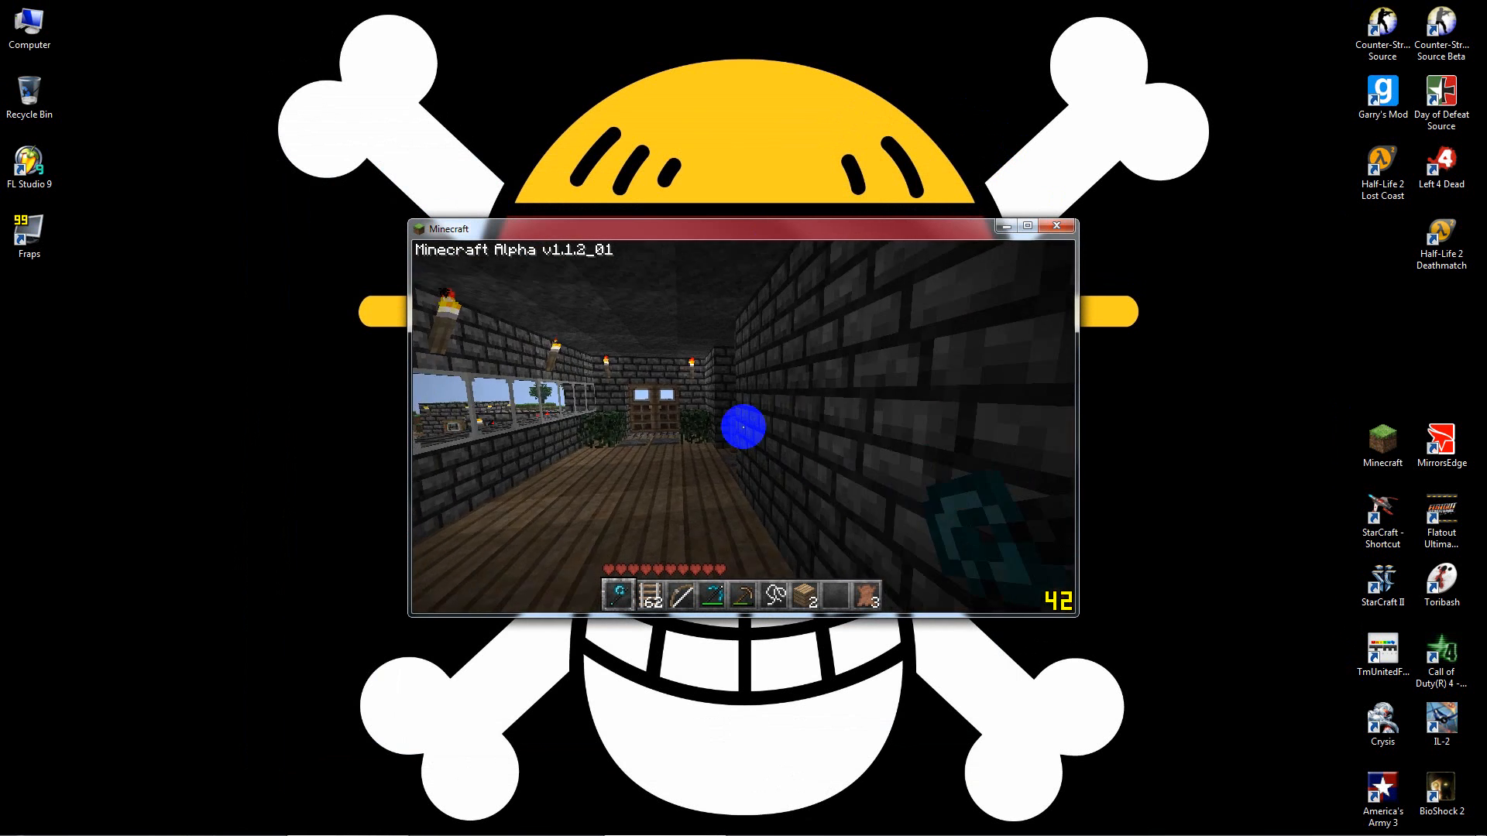
Pause and quit Minecraft, then bring the texture pack page in Firefox back to the front.
key(Escape)
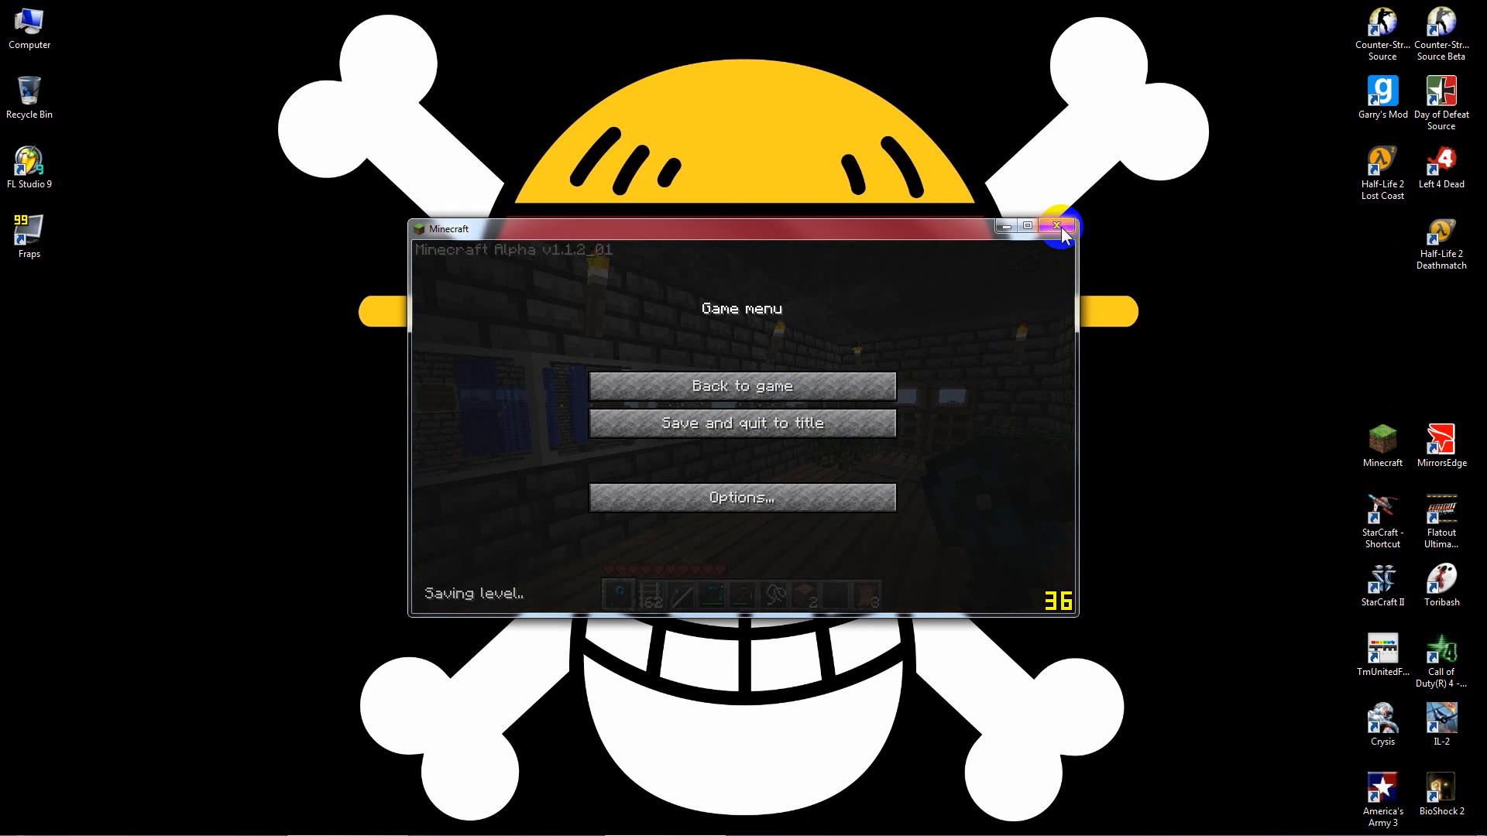
click(1060, 226)
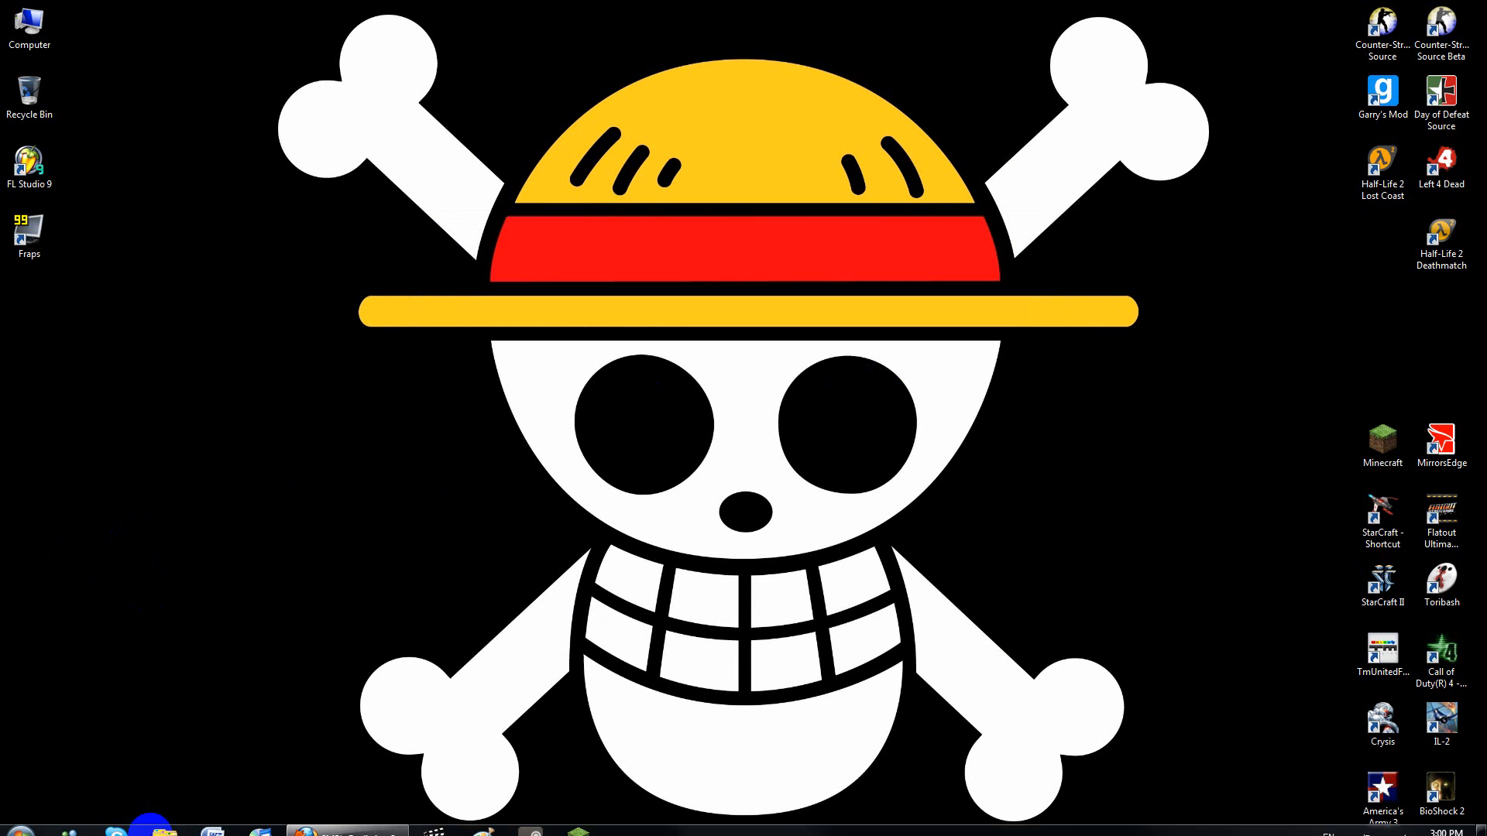
click(345, 819)
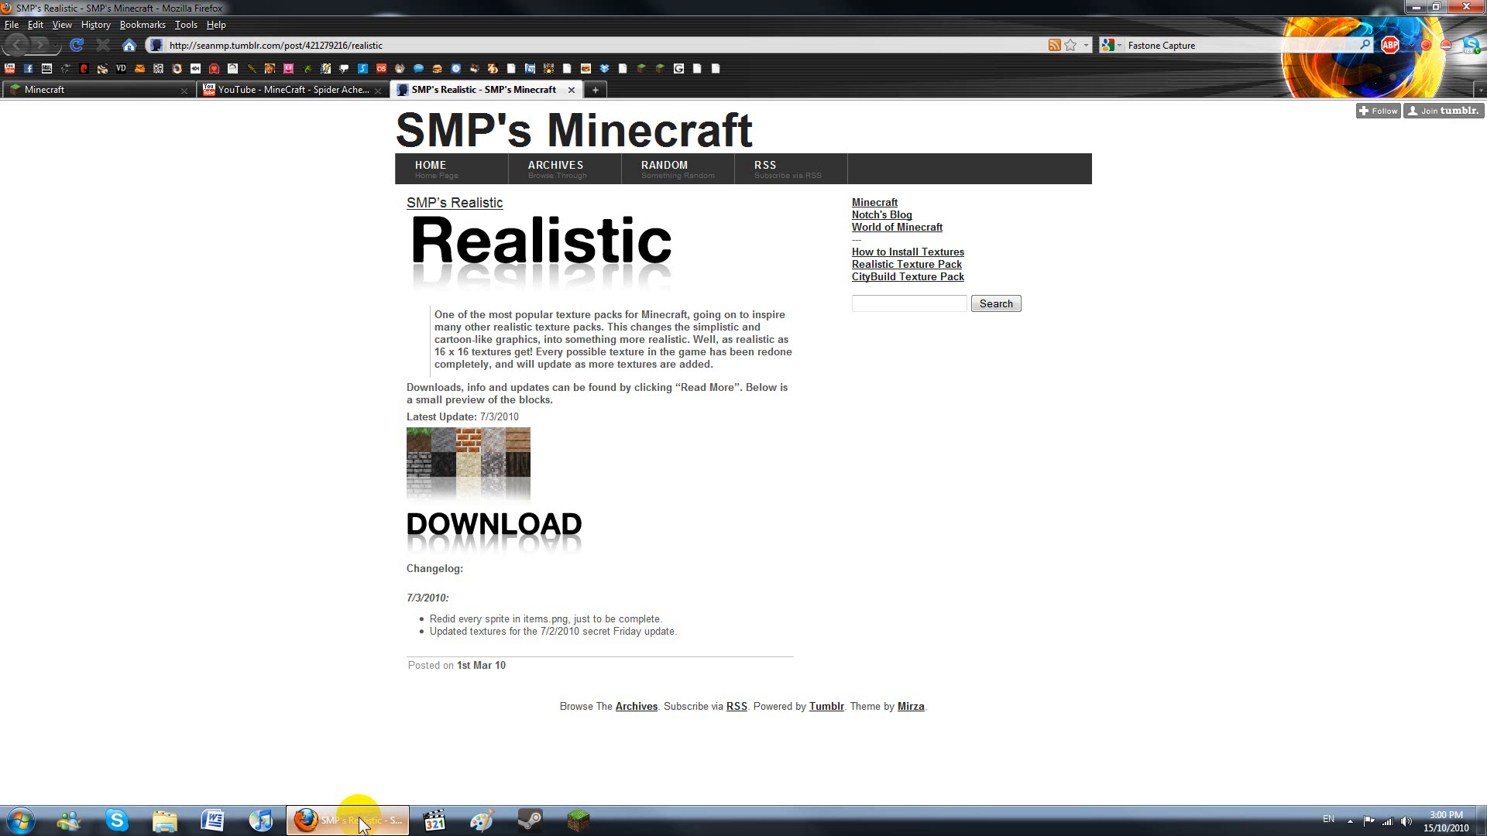